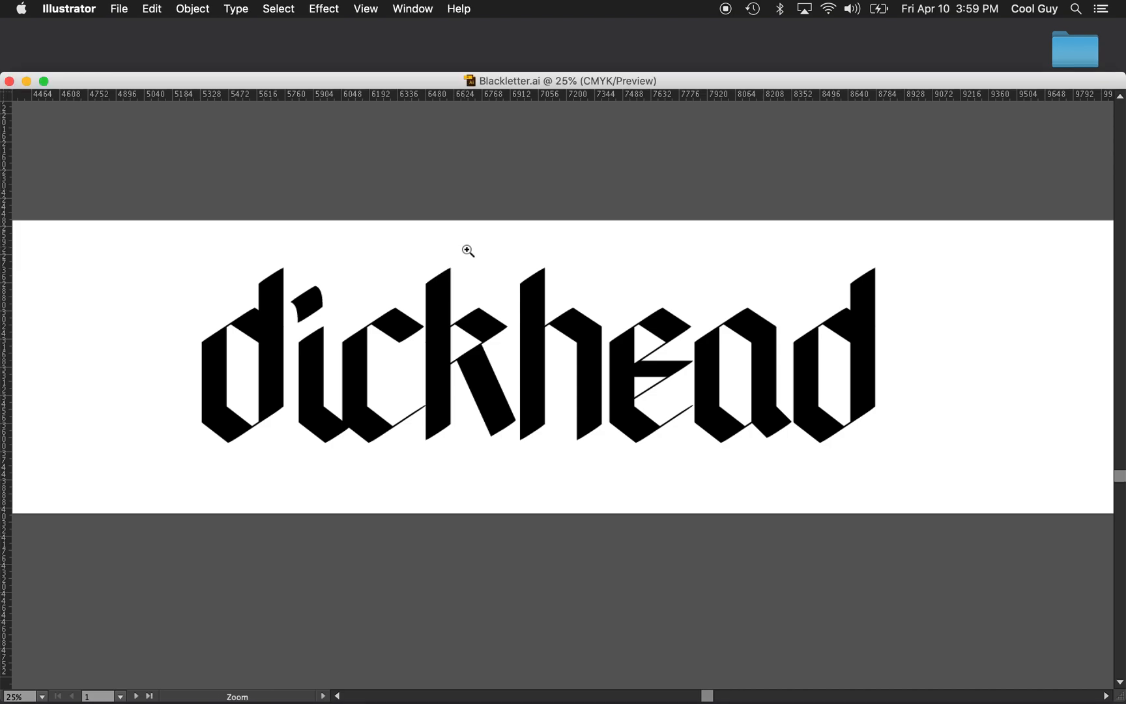
Step: Curve the k's straight diagonal leg into a swash using the Convert Anchor Point tool
click(469, 251)
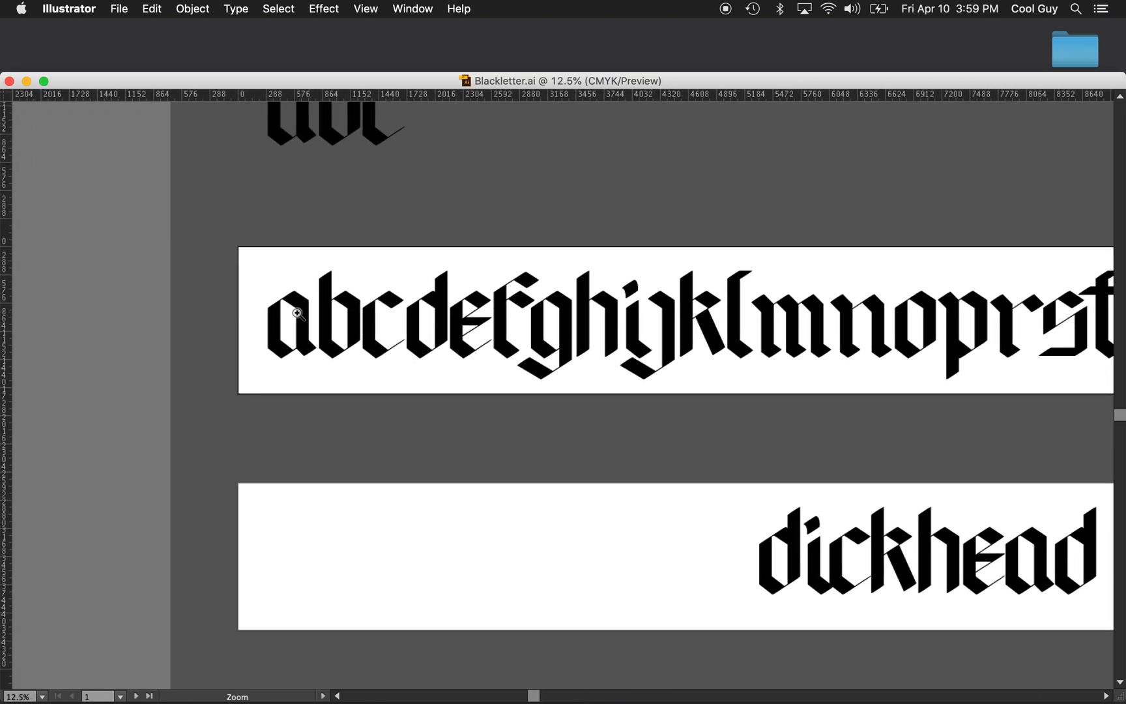
scroll(right, 3)
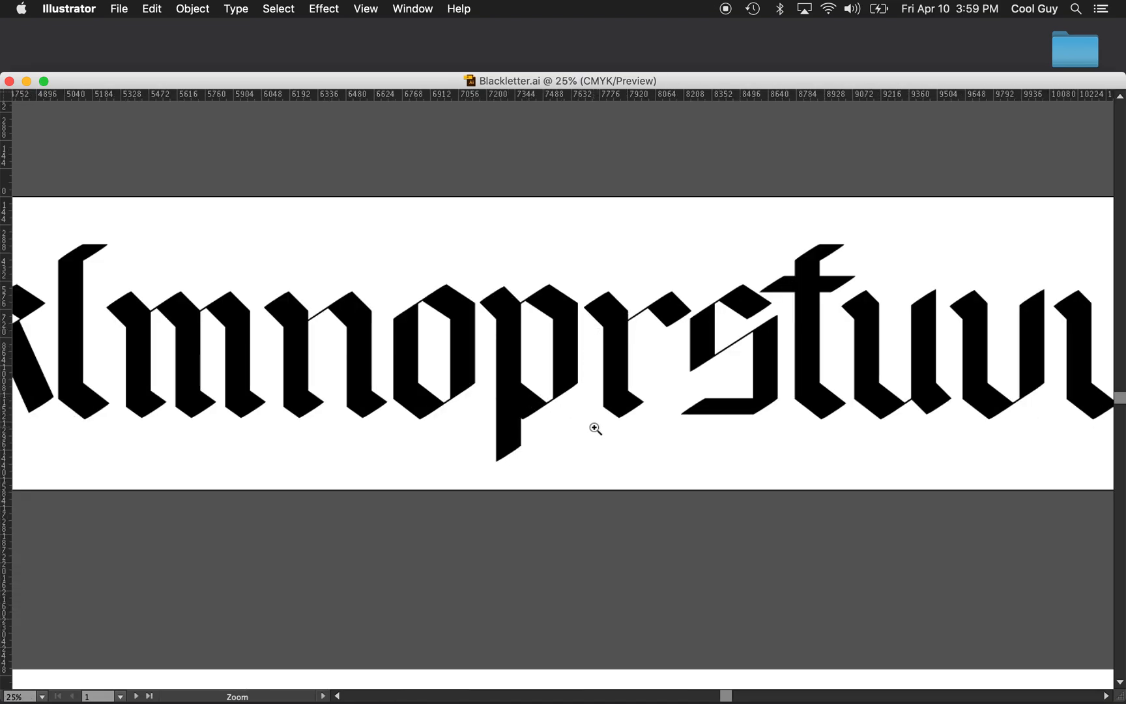
mouse_move(505, 400)
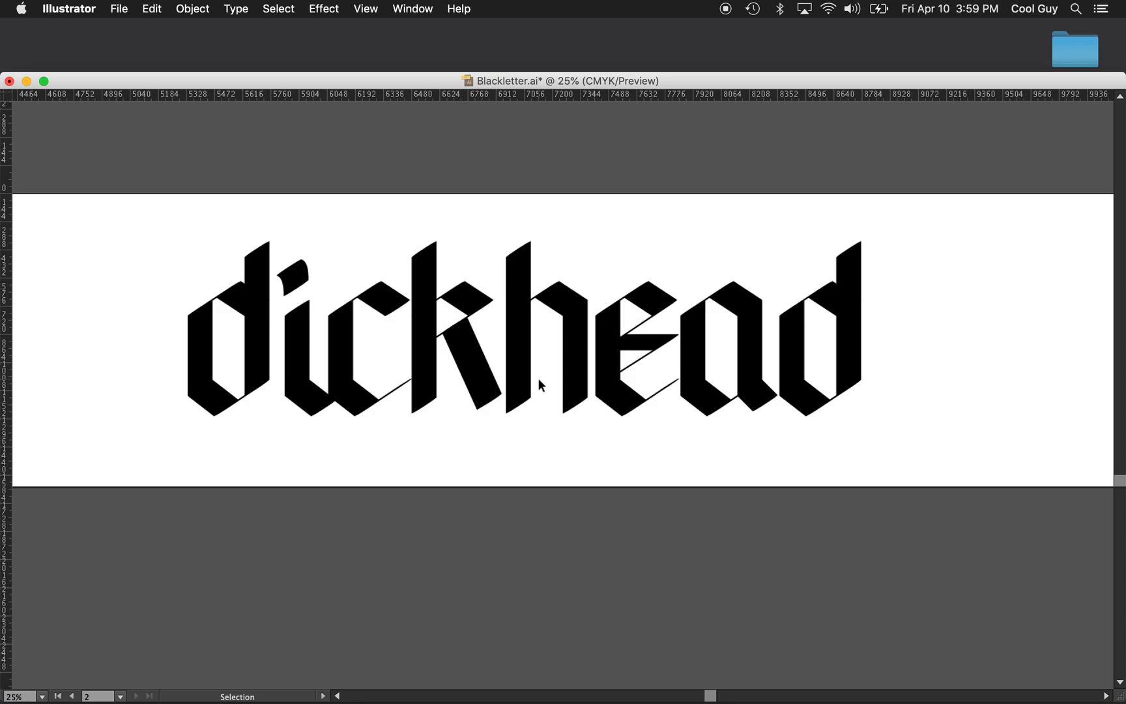
mouse_move(422, 324)
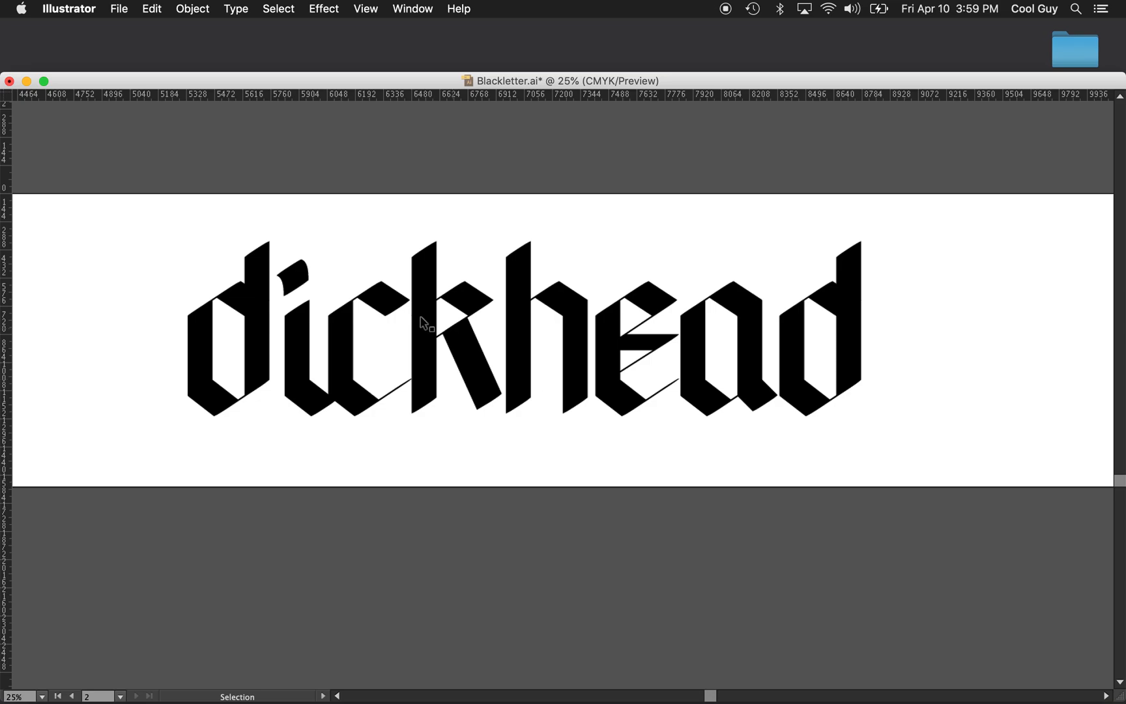
mouse_move(393, 247)
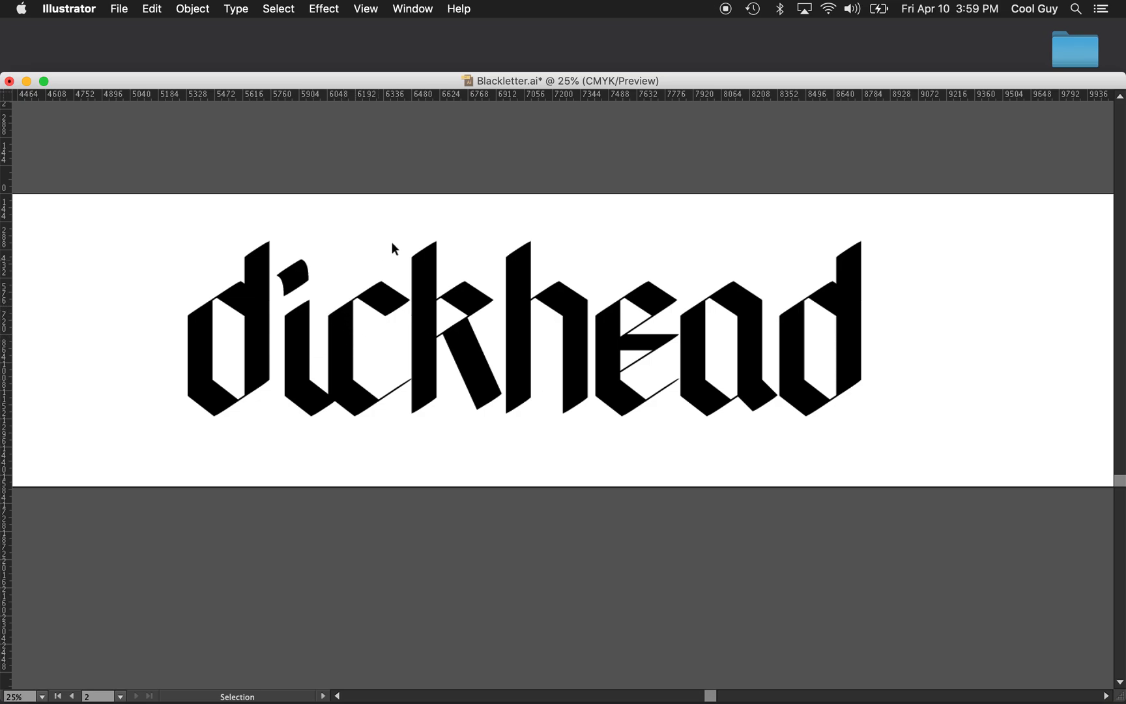
mouse_move(474, 230)
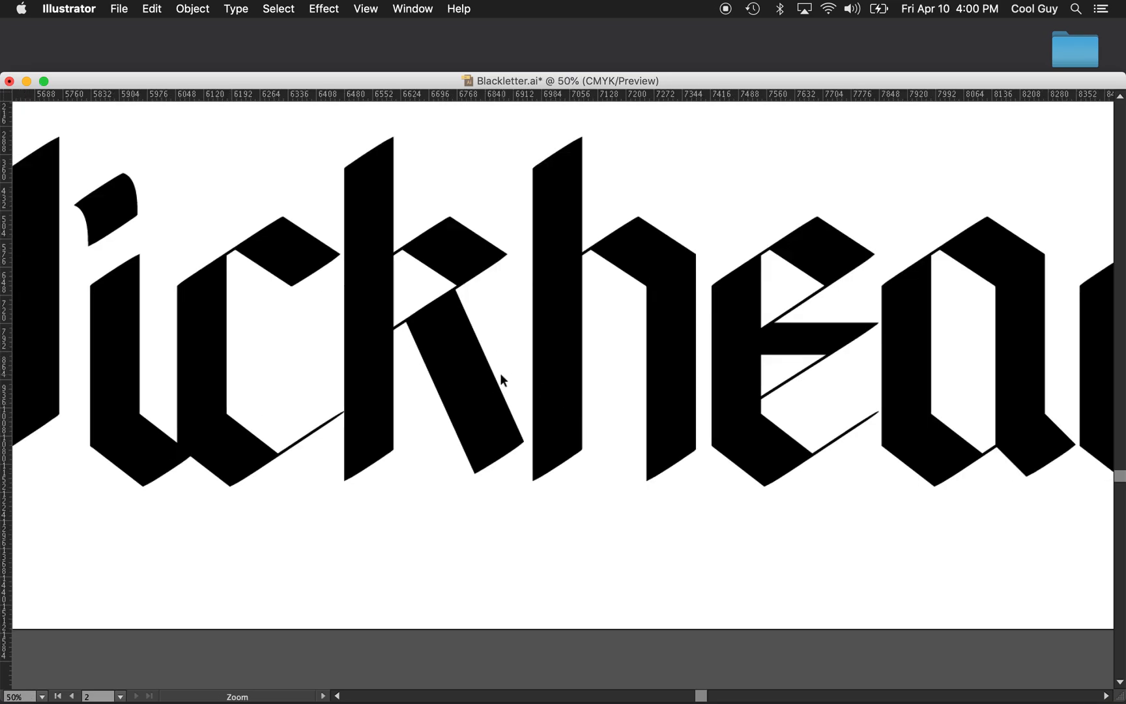
click(368, 309)
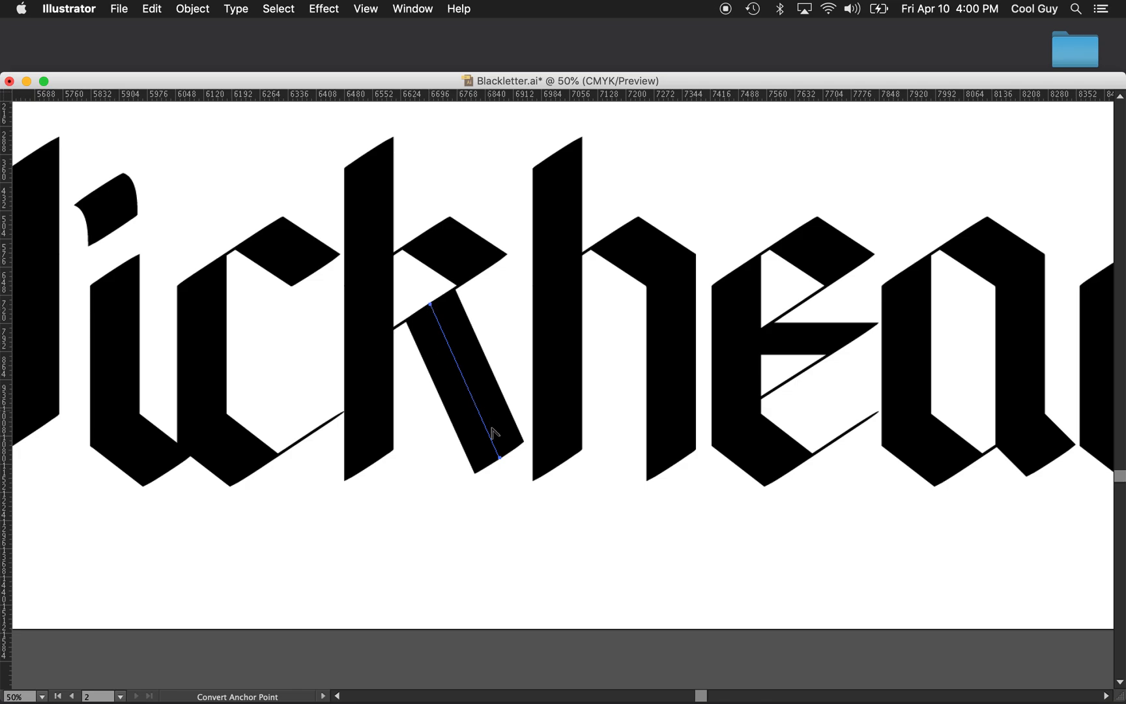
mouse_move(438, 325)
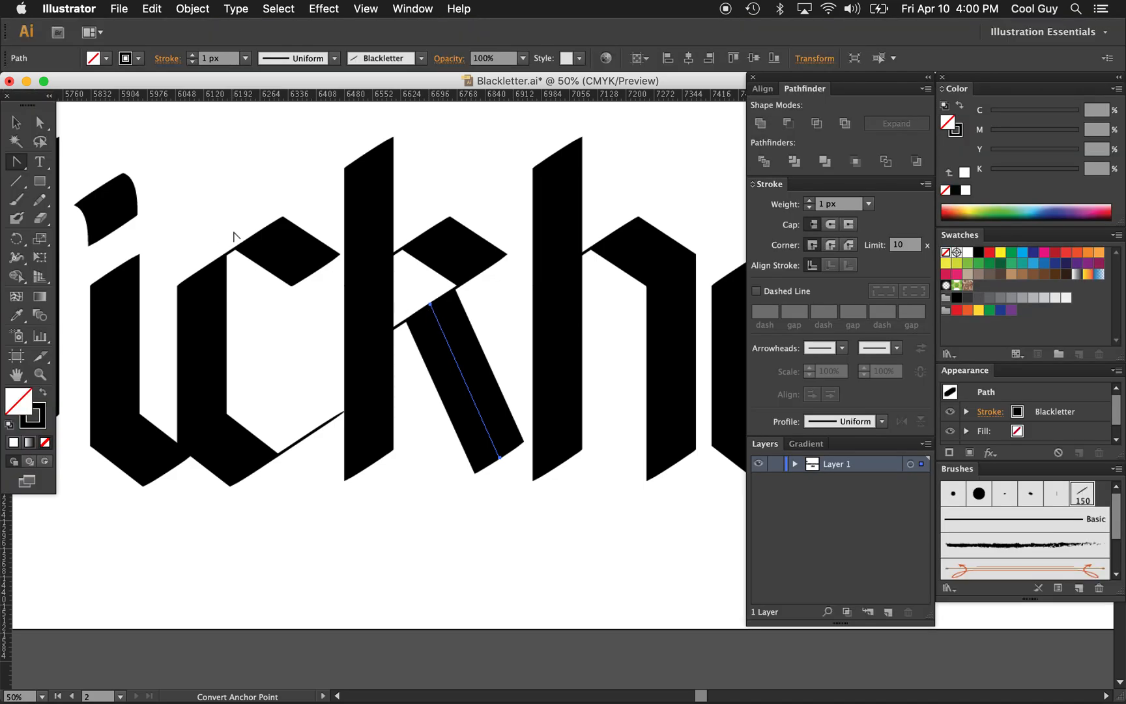
click(15, 161)
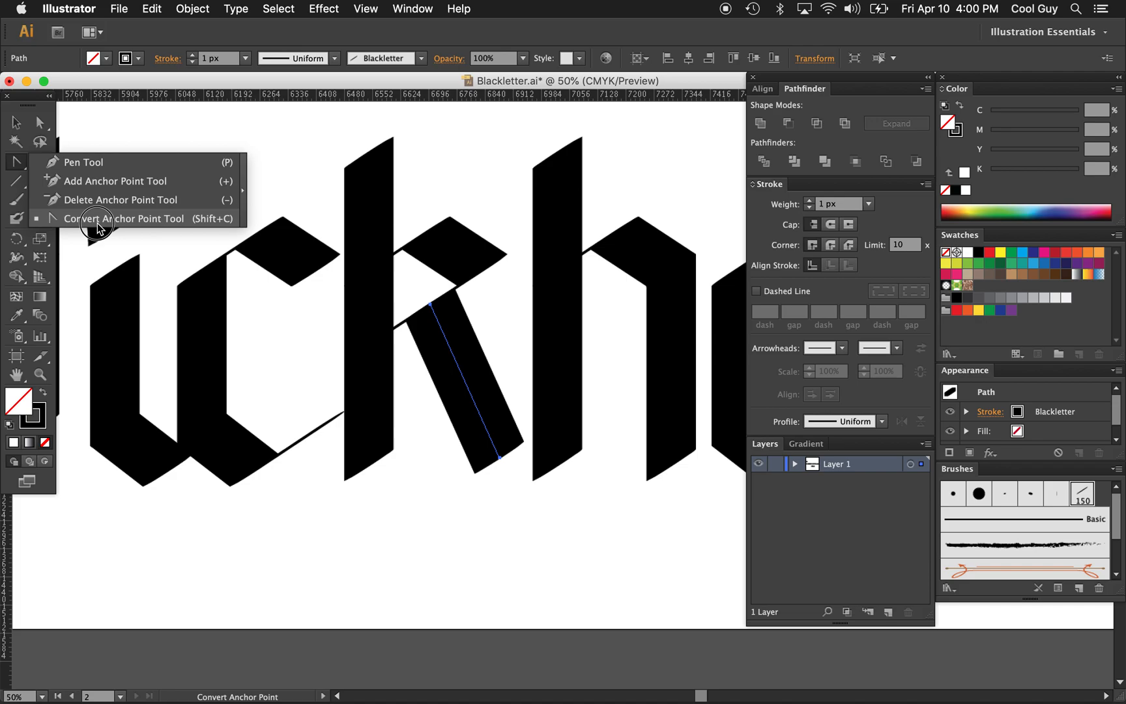
key(tab)
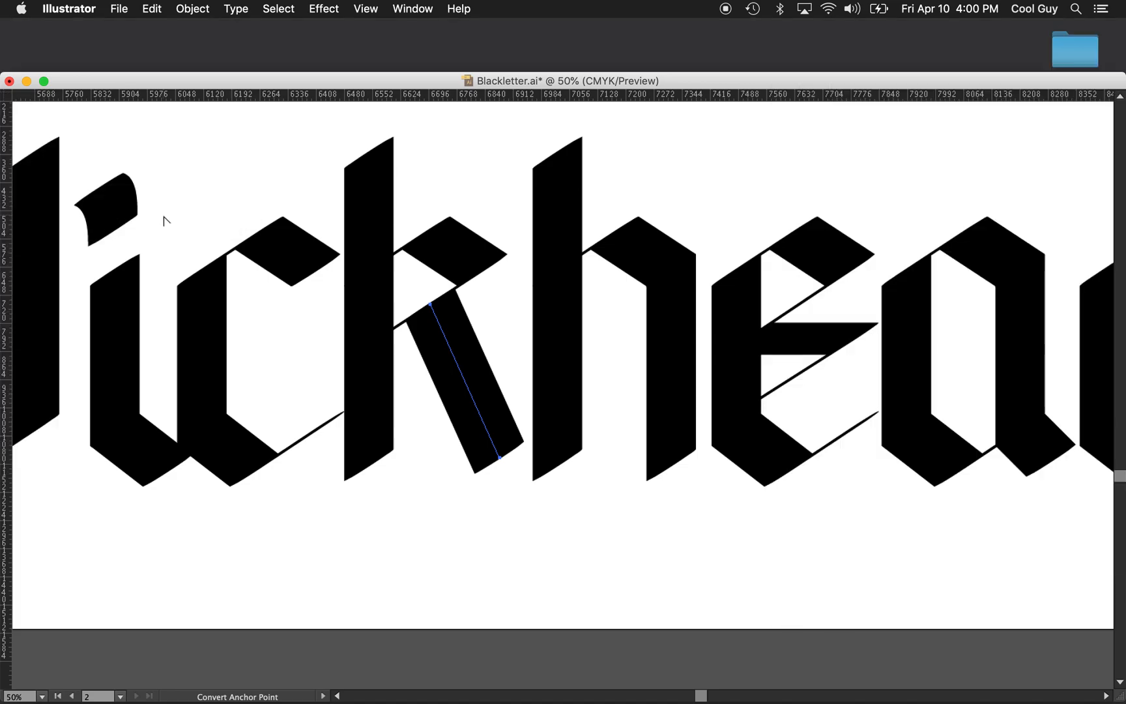
mouse_move(433, 311)
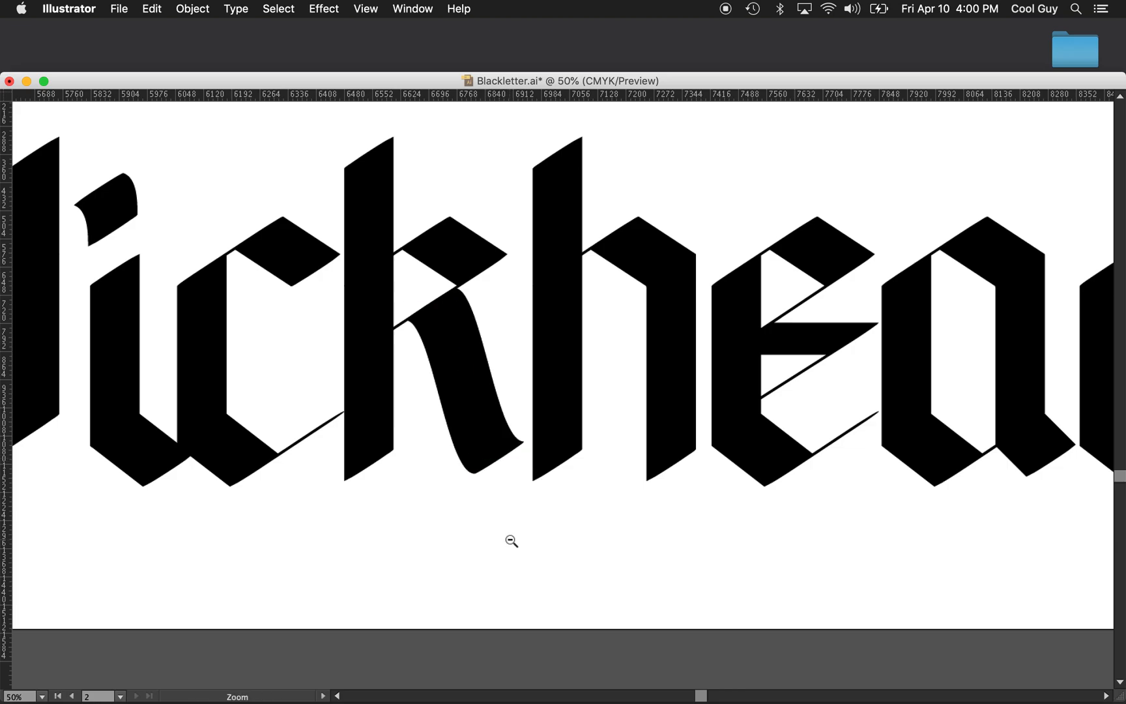
click(511, 540)
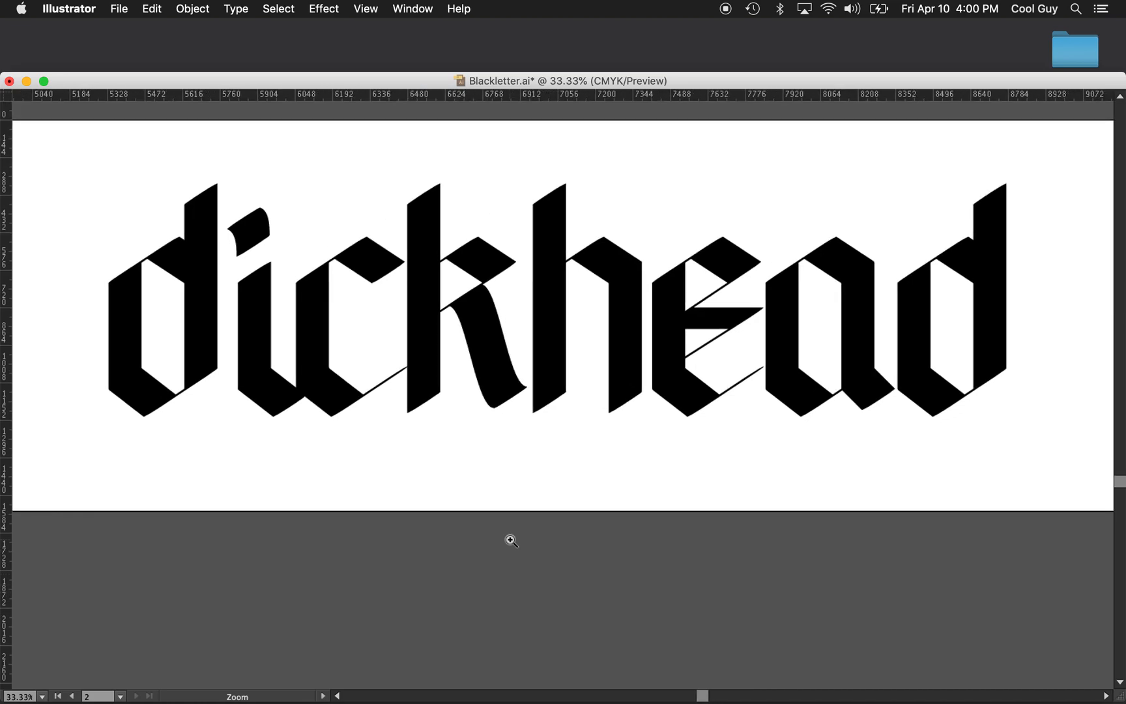
Step: Reshape the c's top anchors and handles into a curved shoulder instead of a sharp angle
scroll(down, 3)
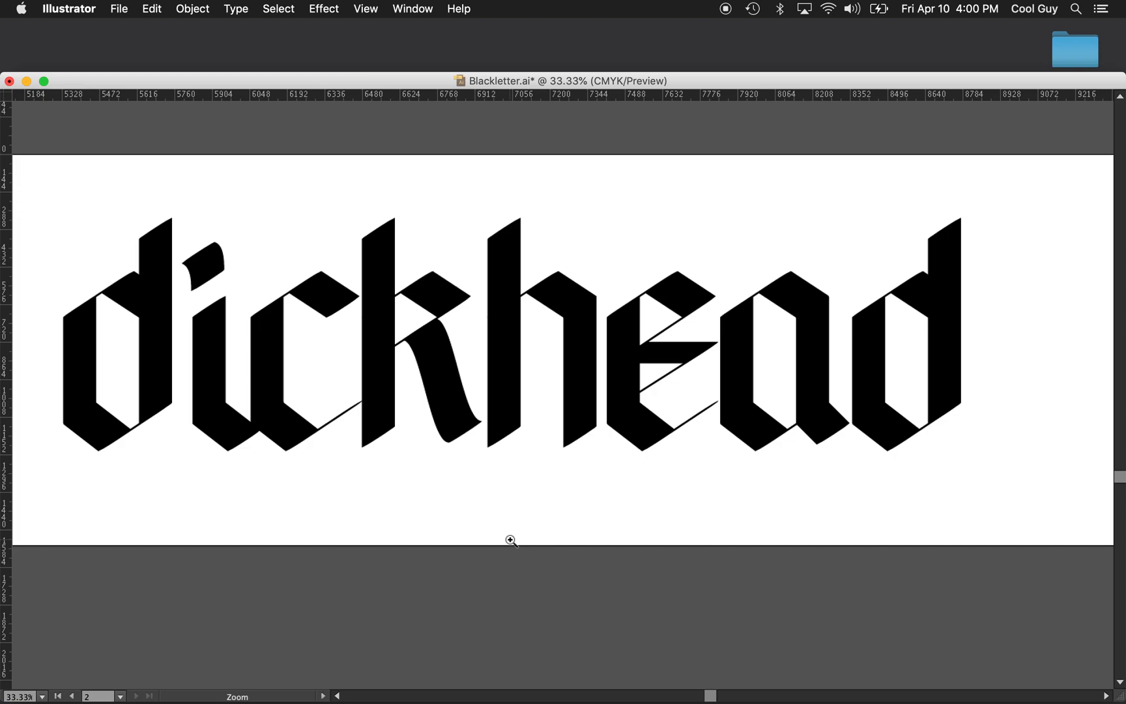
mouse_move(509, 441)
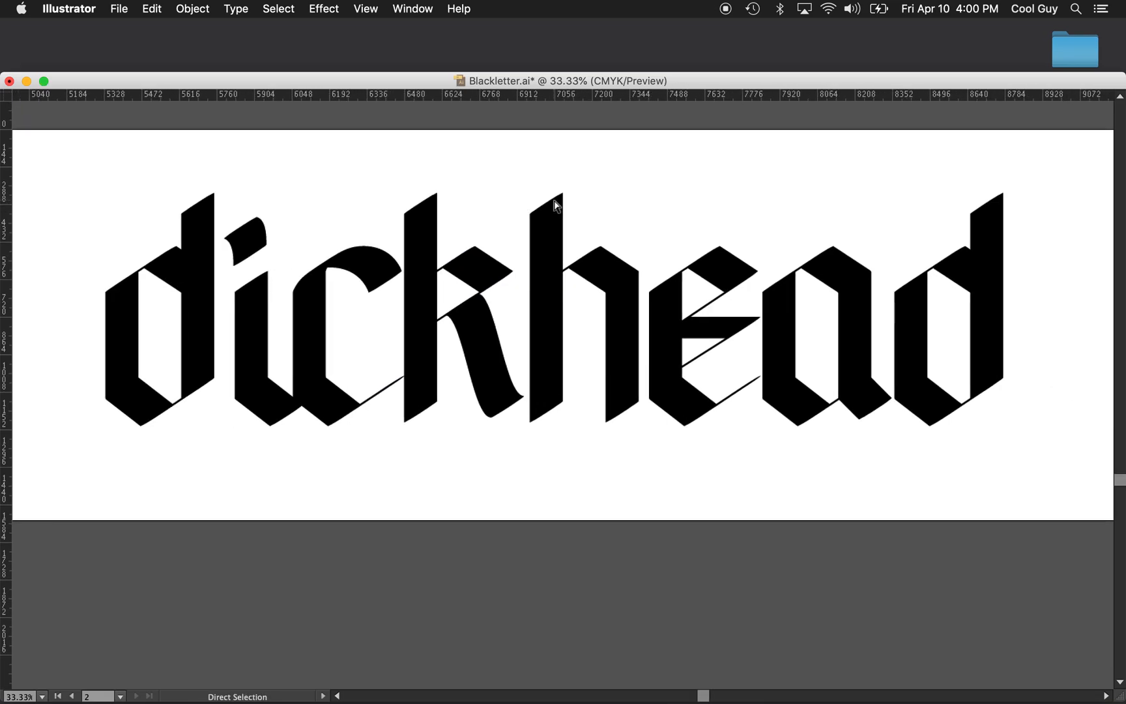
mouse_move(512, 310)
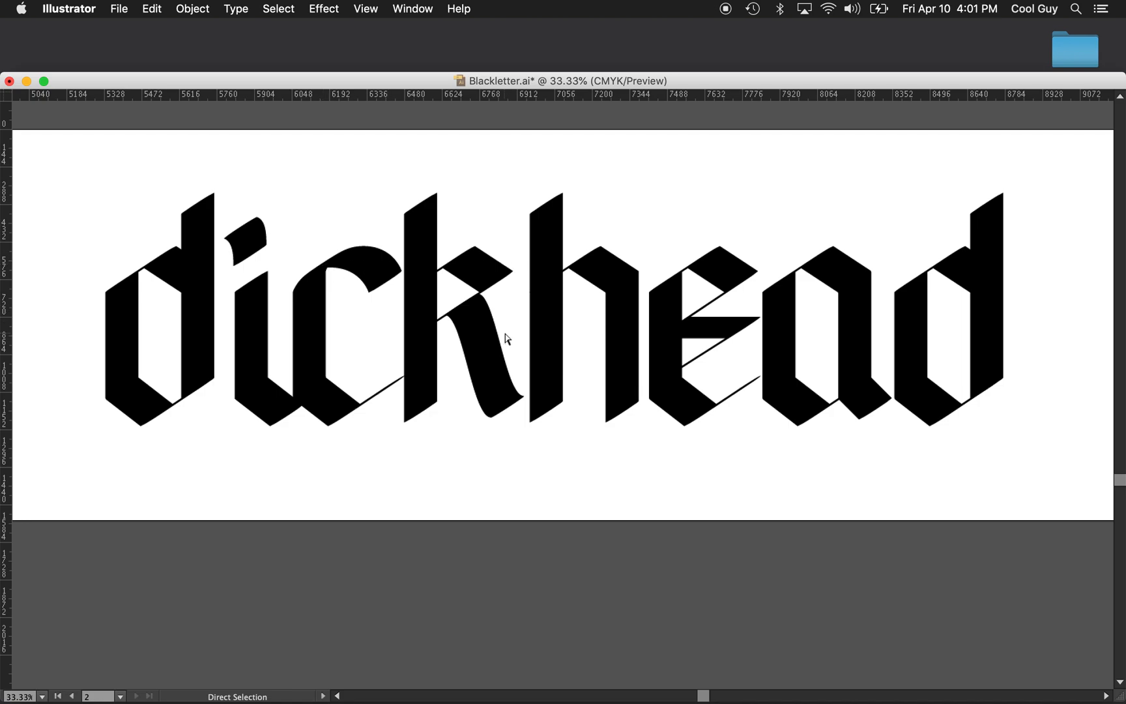
mouse_move(479, 334)
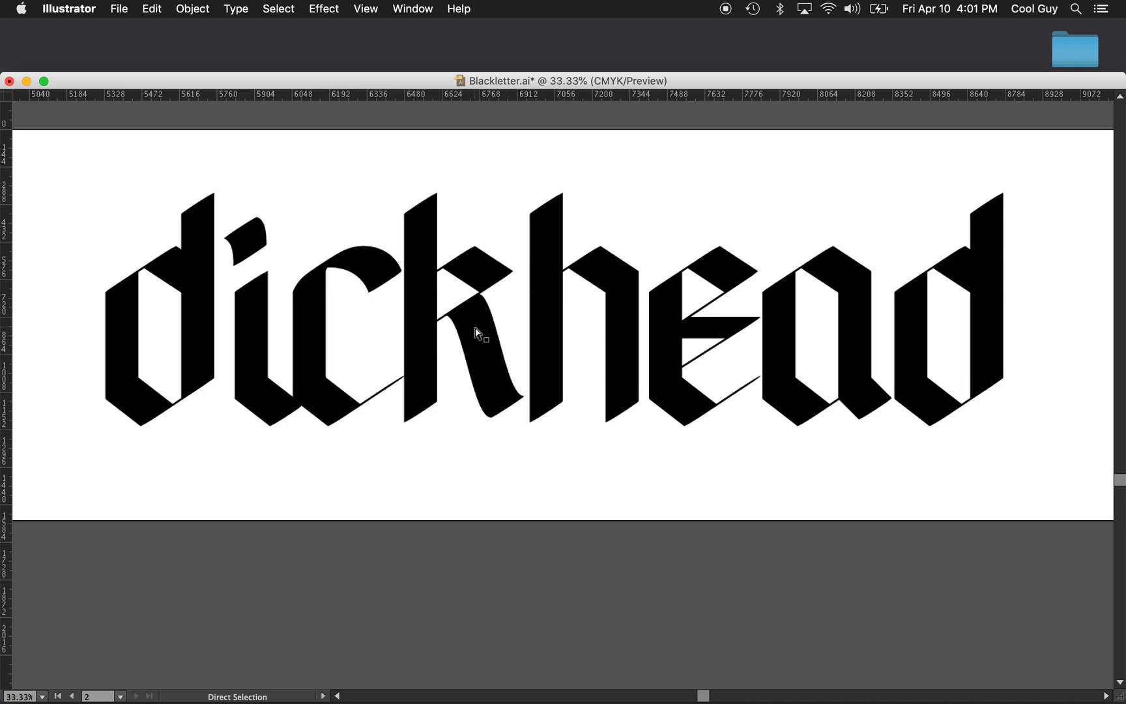
mouse_move(780, 230)
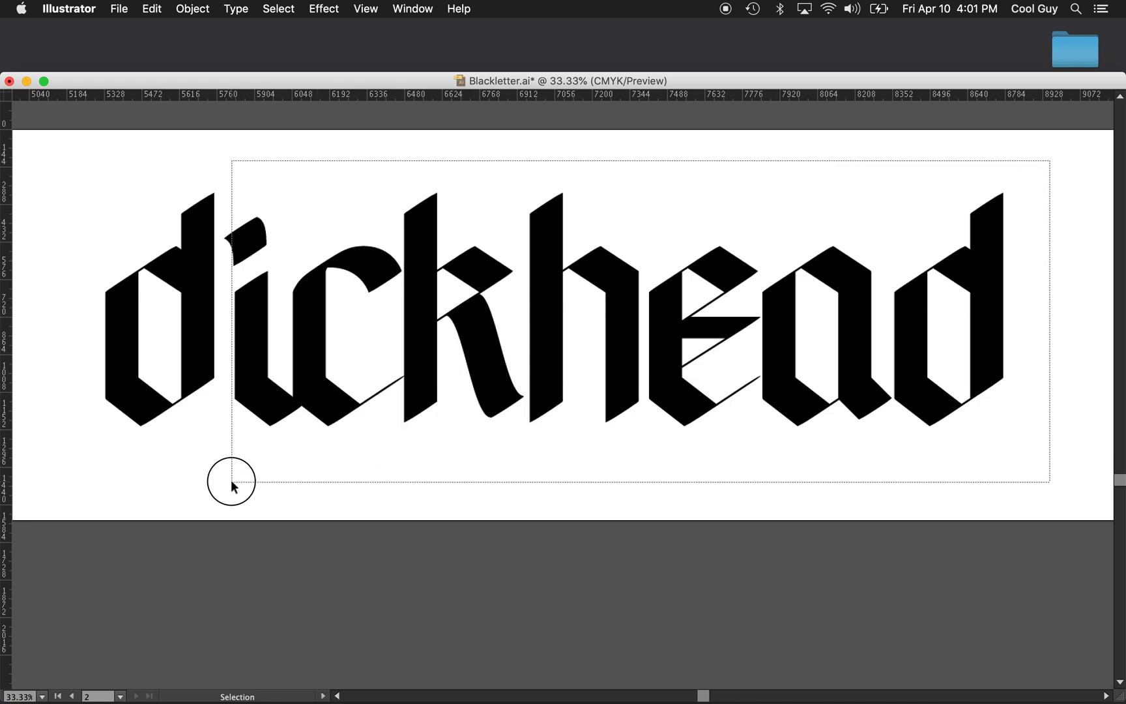
Step: Nudge letters i through d left, adjust the i's foot anchor, then nudge e, a, d left
click(233, 485)
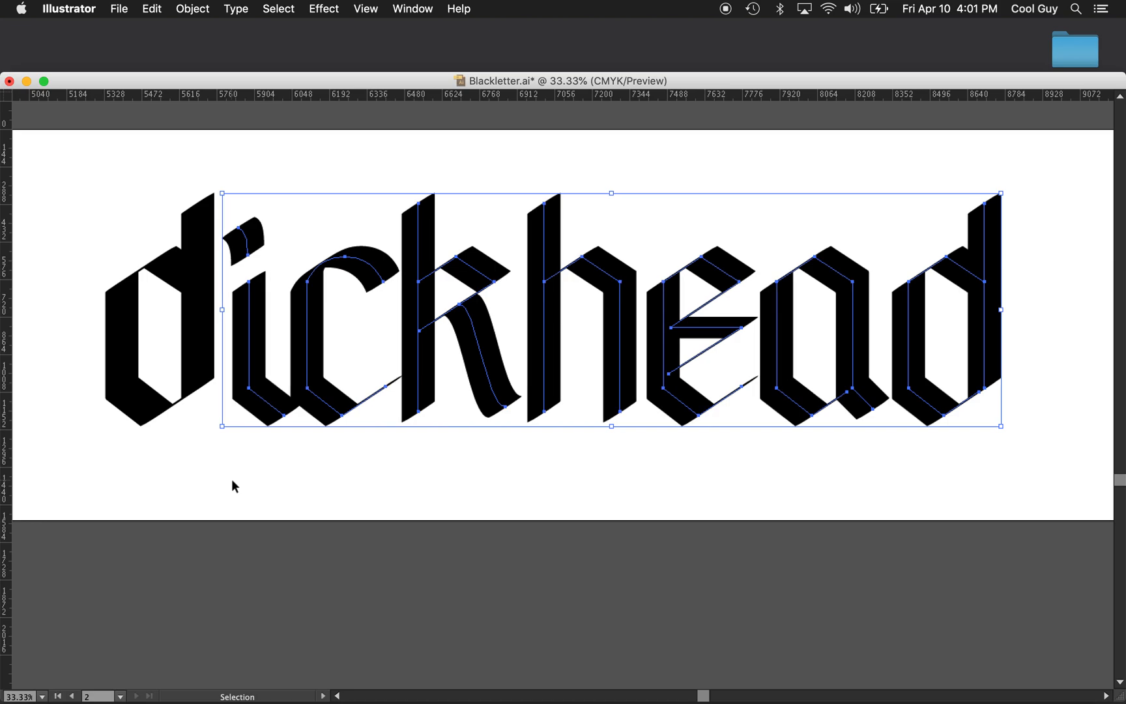
click(282, 426)
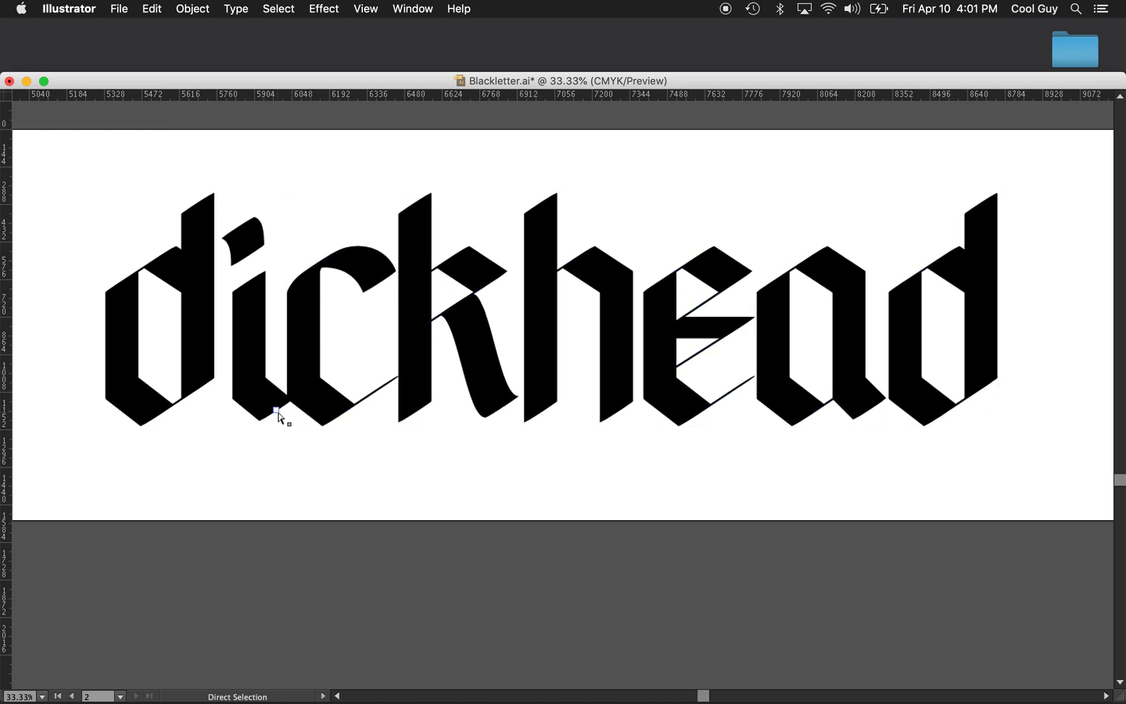
click(276, 410)
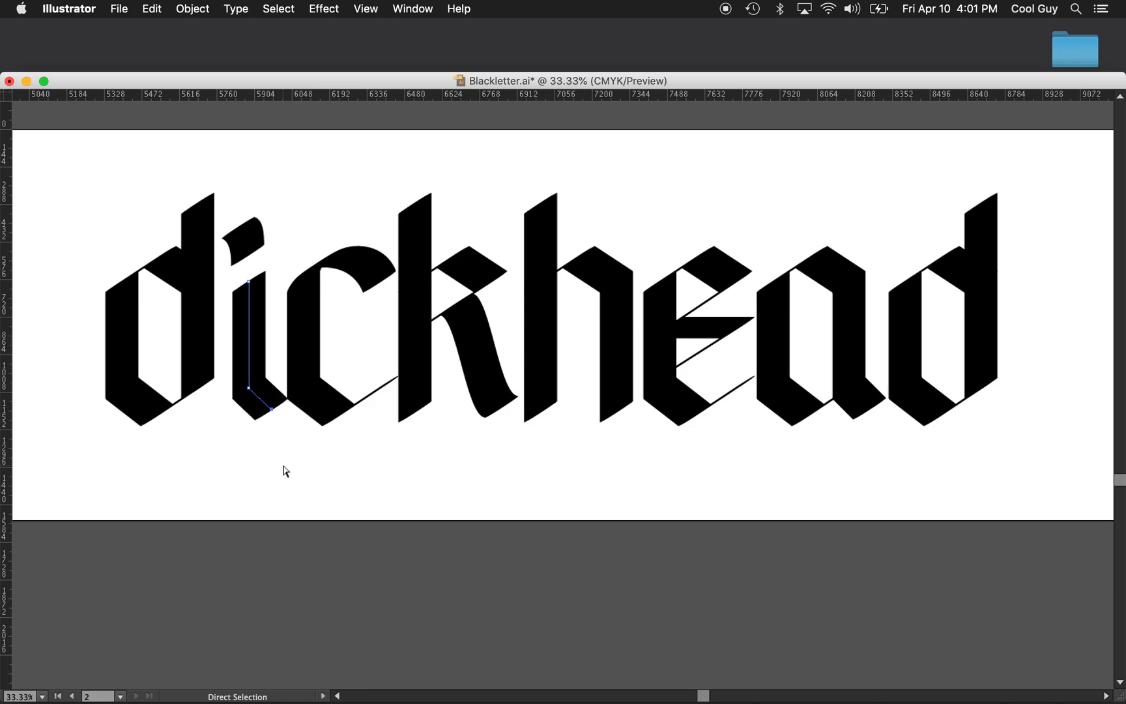
mouse_move(481, 496)
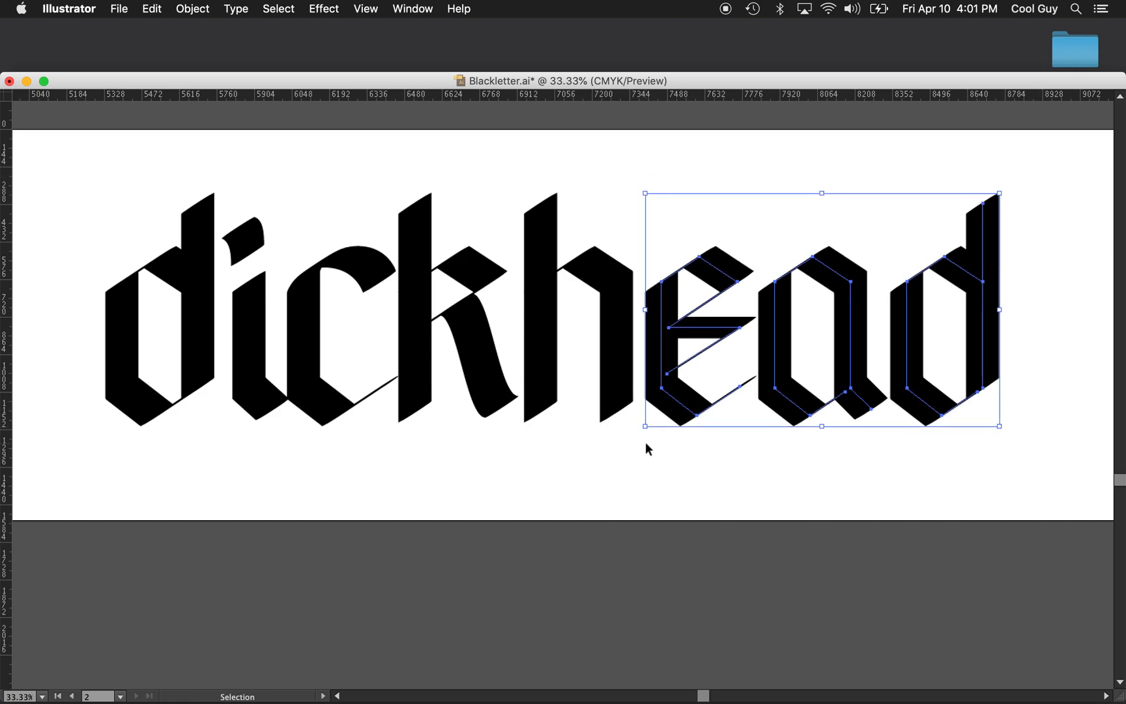
click(648, 456)
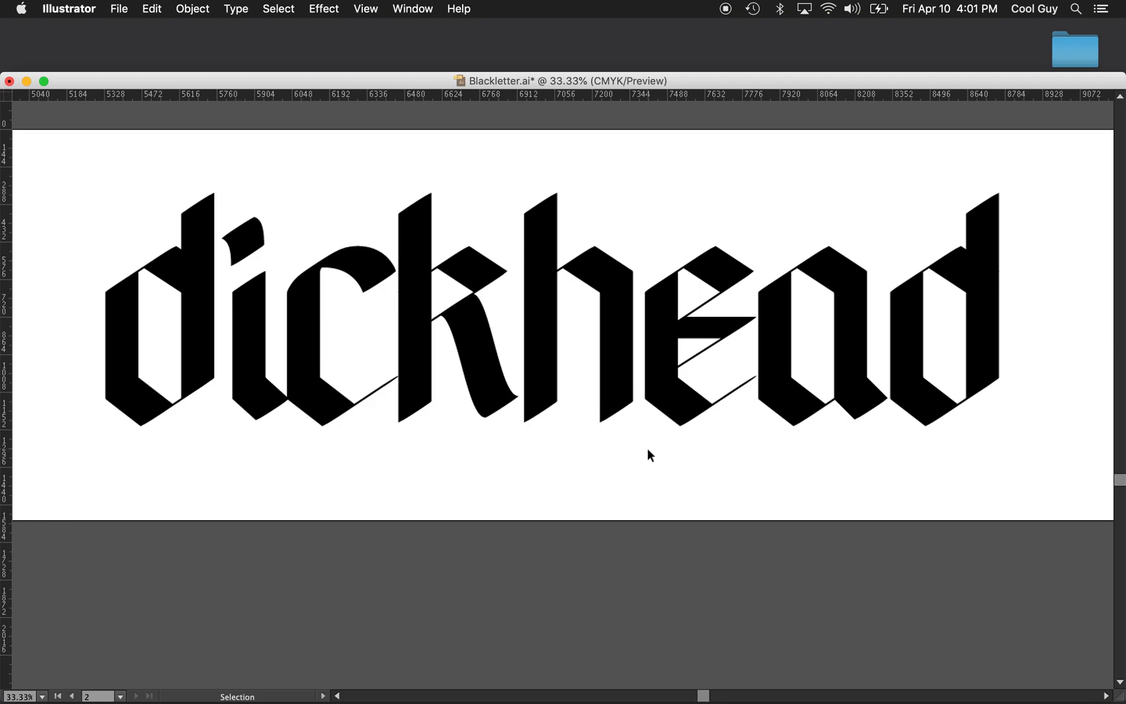
click(539, 309)
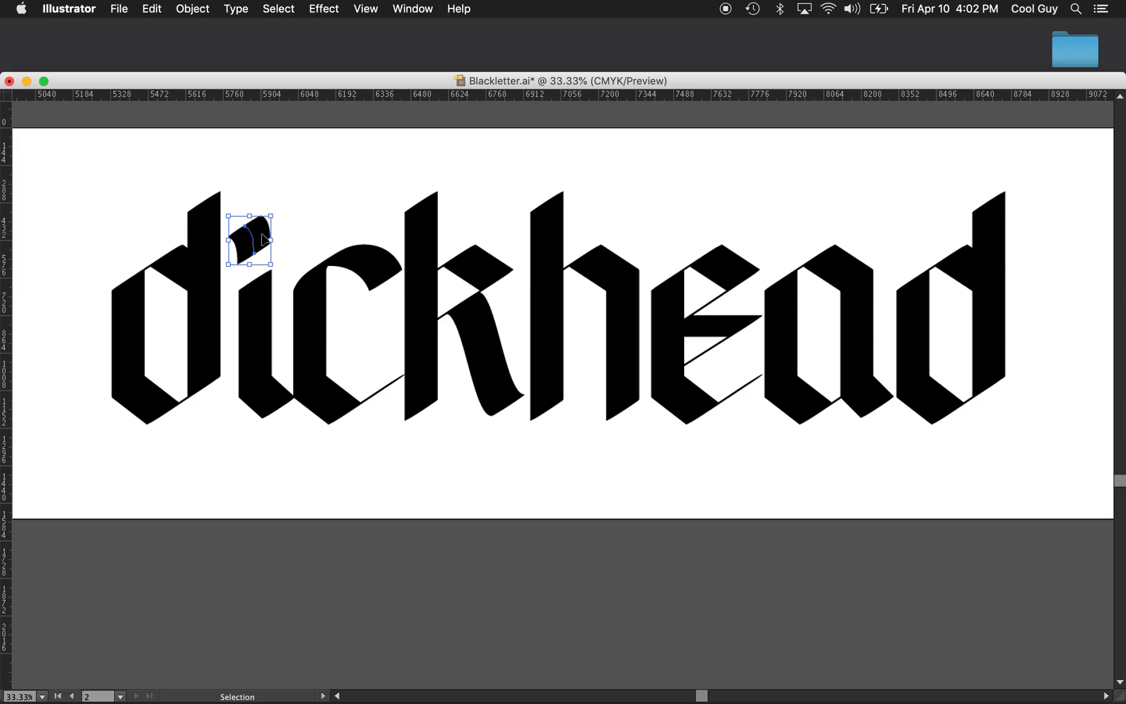
Step: Draw a small curved Pen-tool spur inside the final d and deselect it
click(340, 221)
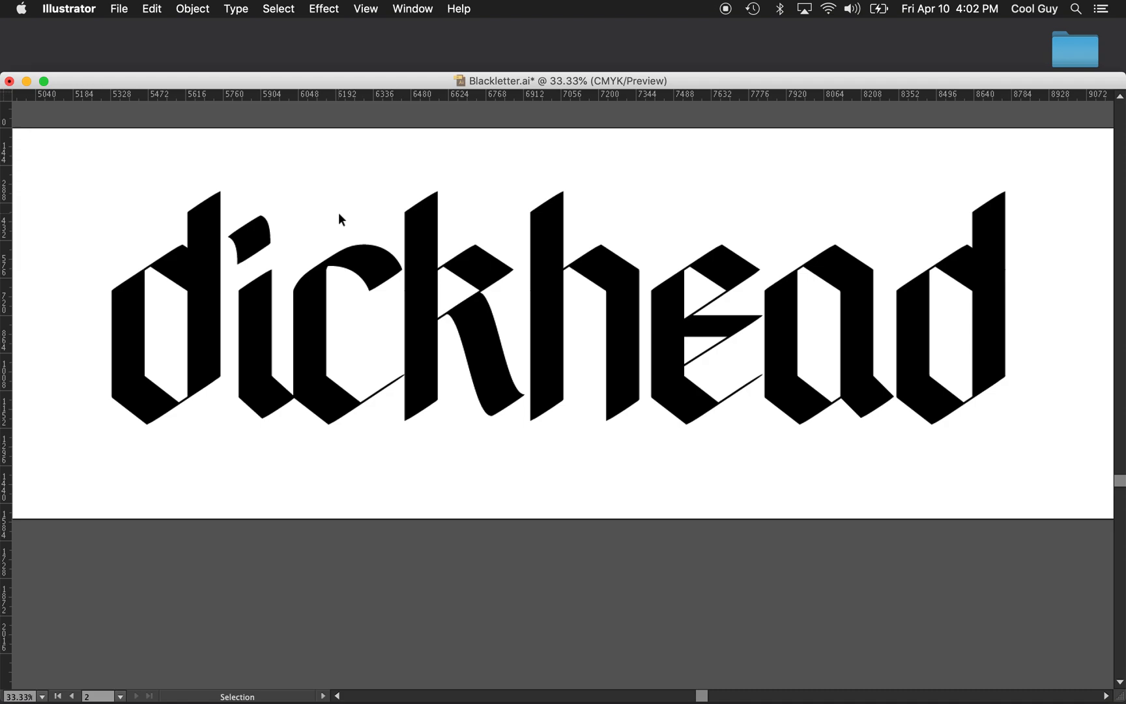
mouse_move(250, 245)
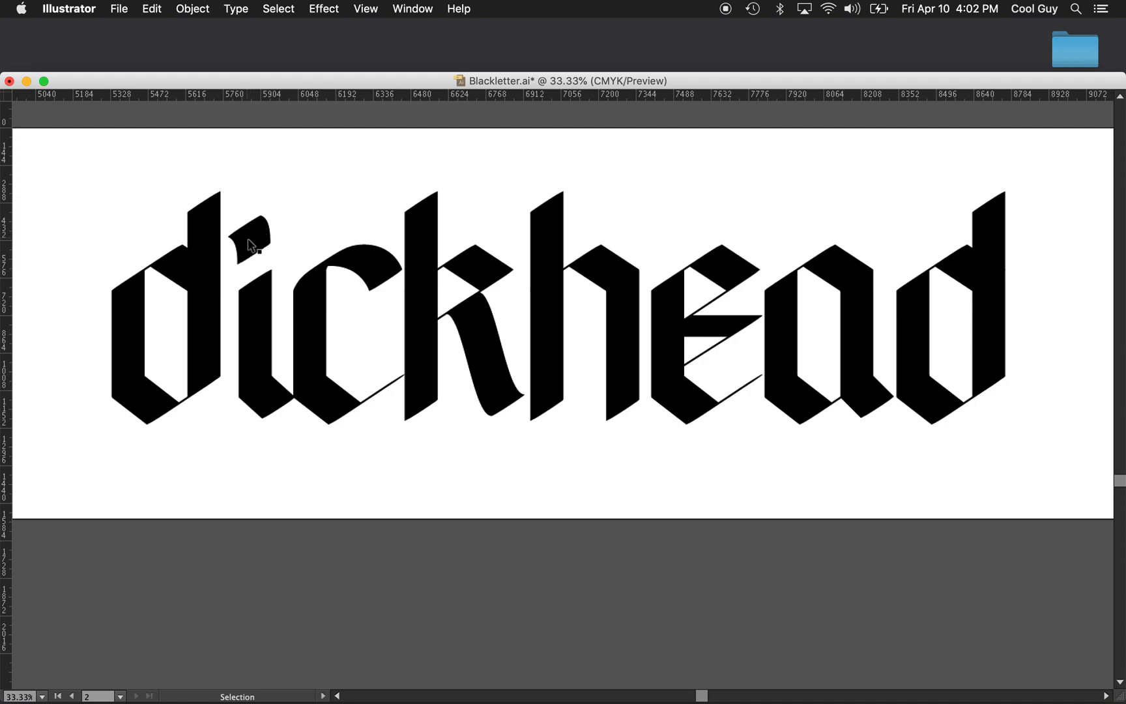
click(252, 240)
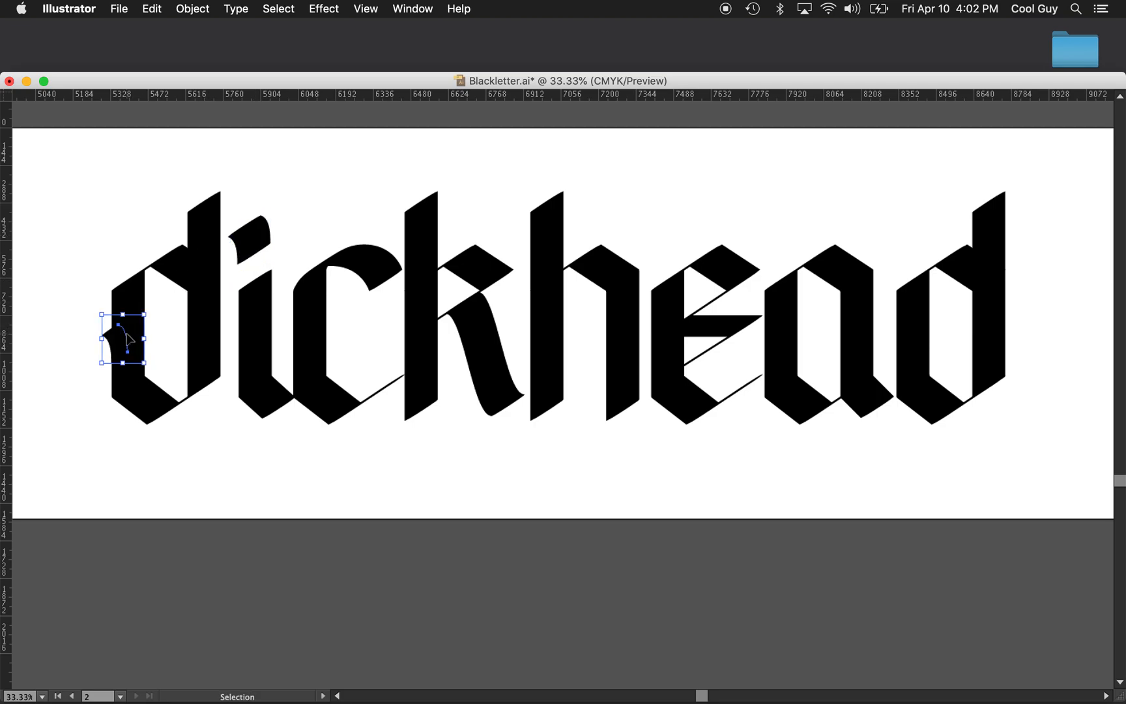
click(115, 360)
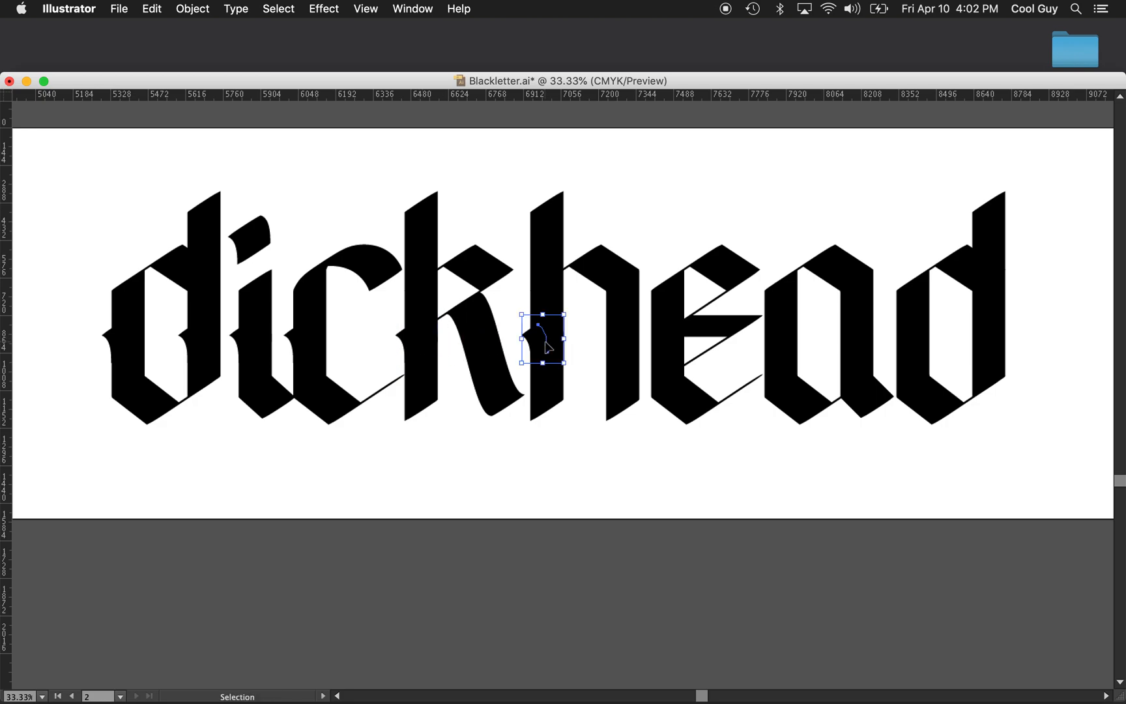
mouse_move(584, 340)
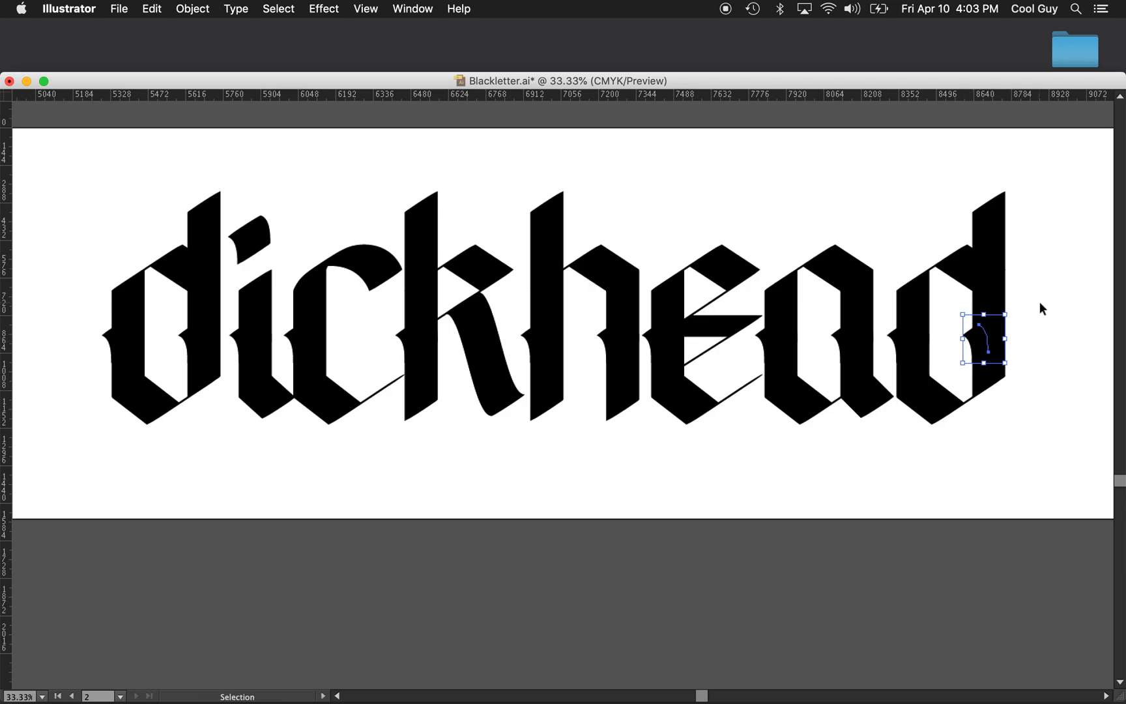
click(1042, 309)
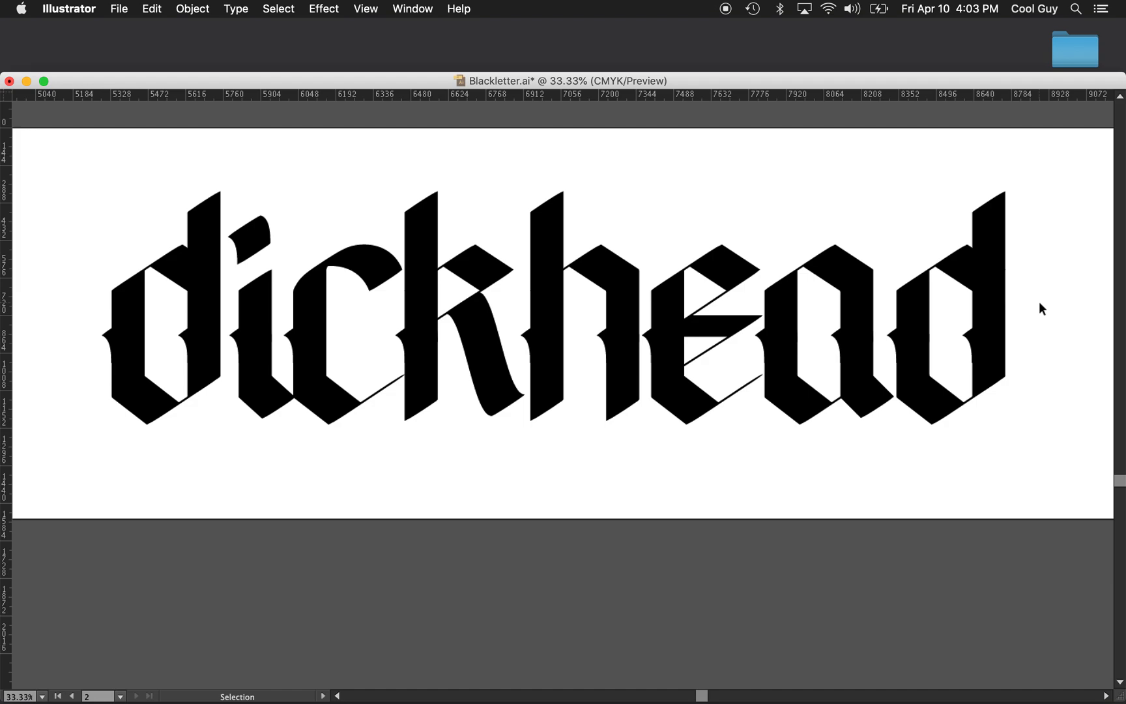
Step: Reflect the h's spur across a vertical axis so it faces back toward the k
click(540, 337)
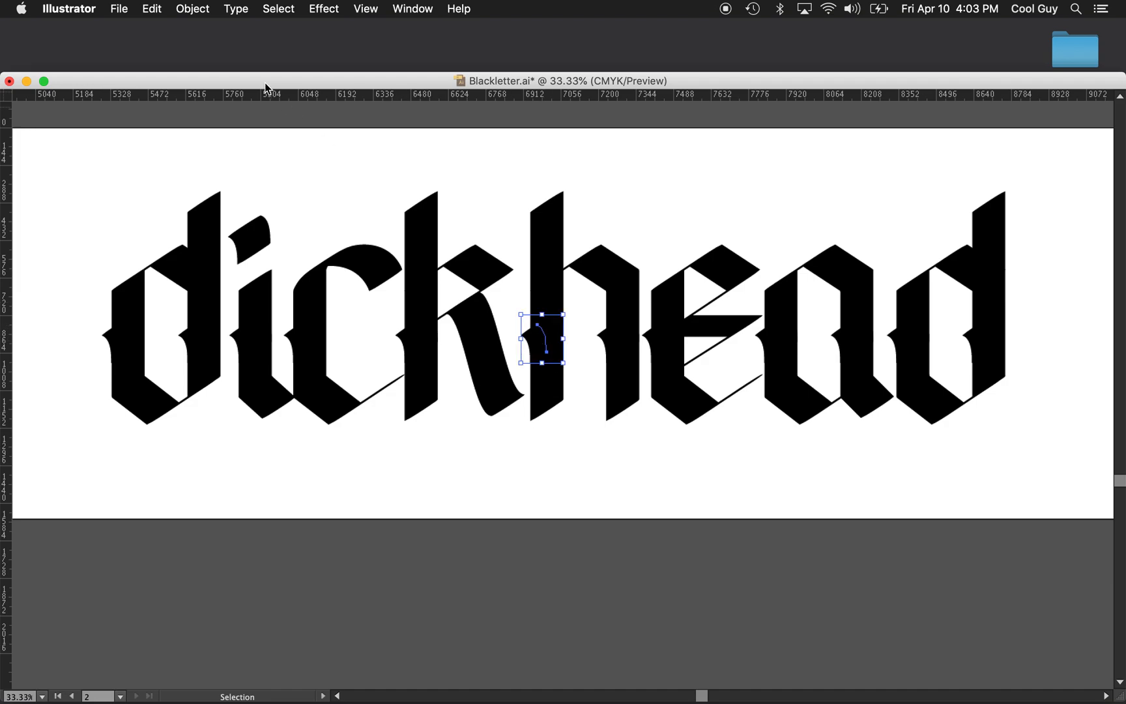
click(191, 8)
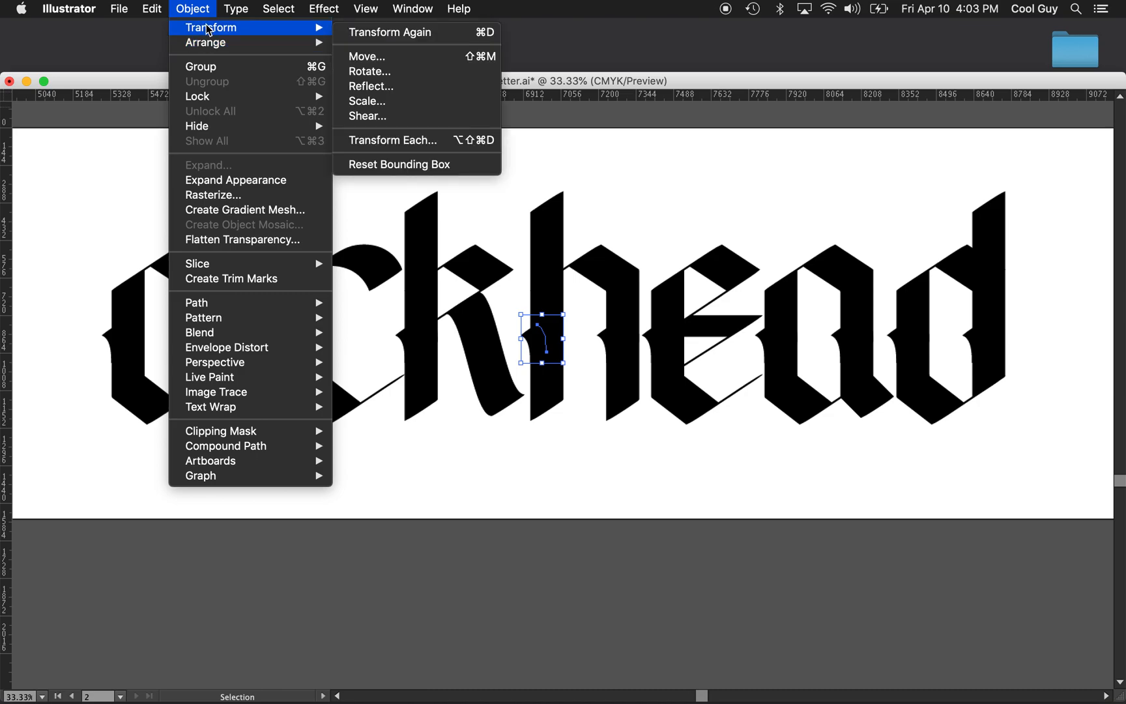
click(371, 86)
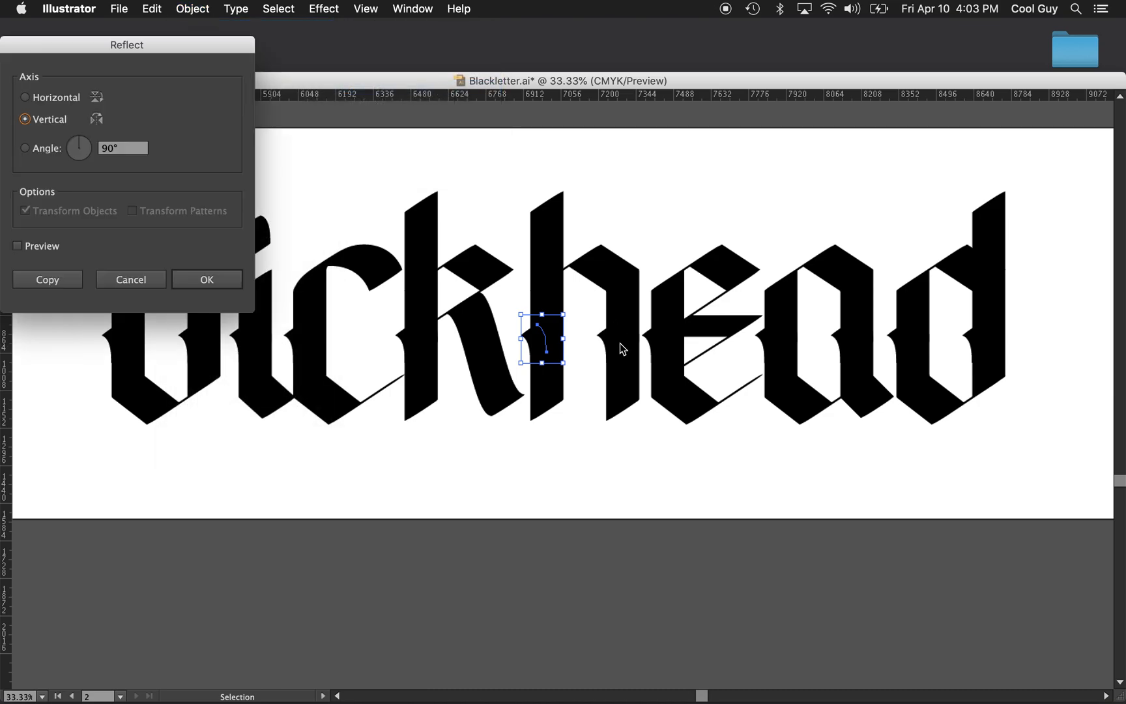
mouse_move(46, 279)
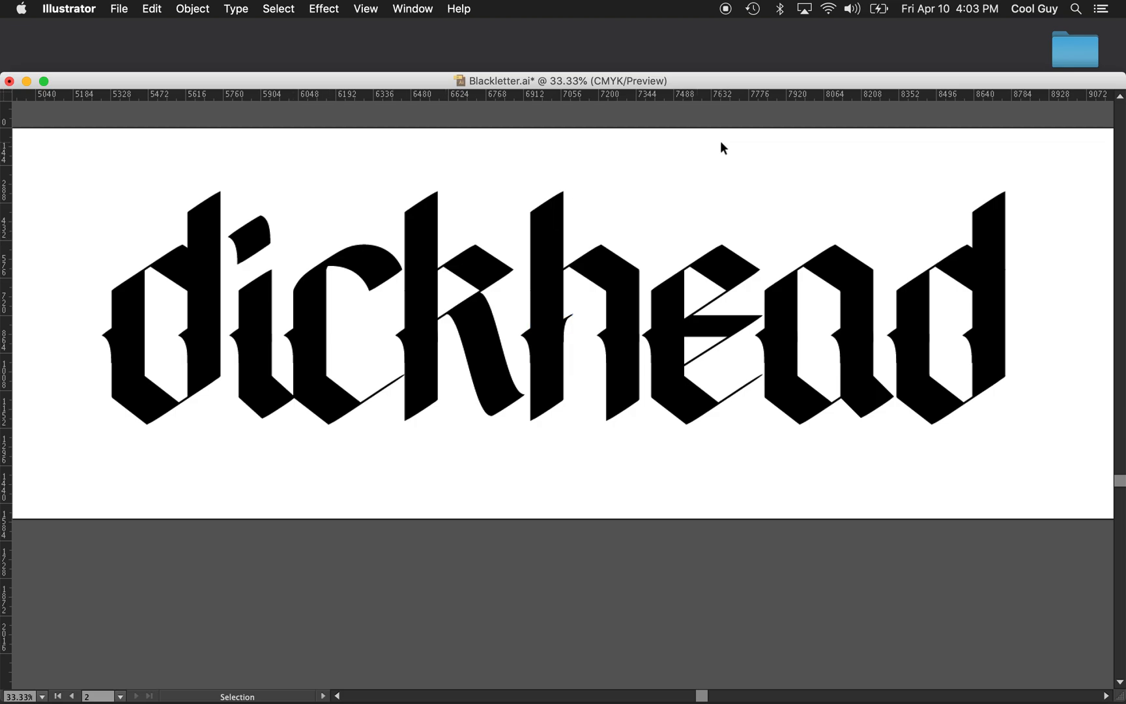
click(557, 339)
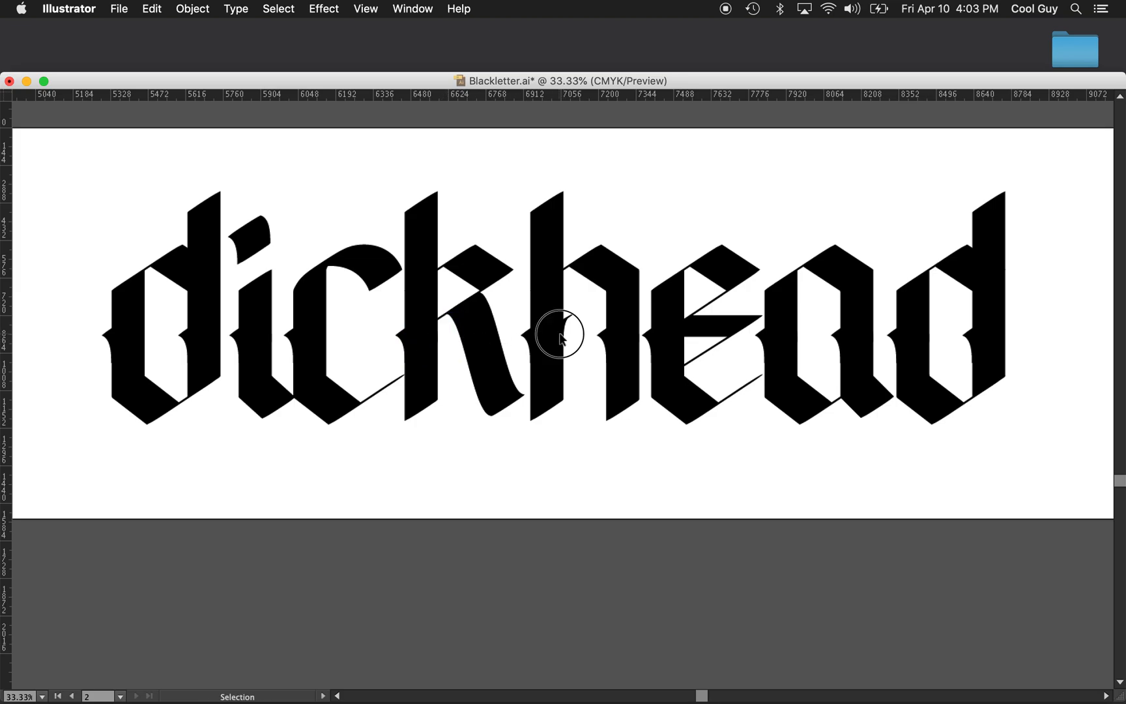
Step: Paste copies of the spur into the first d and the a, adjusting their positions
click(314, 338)
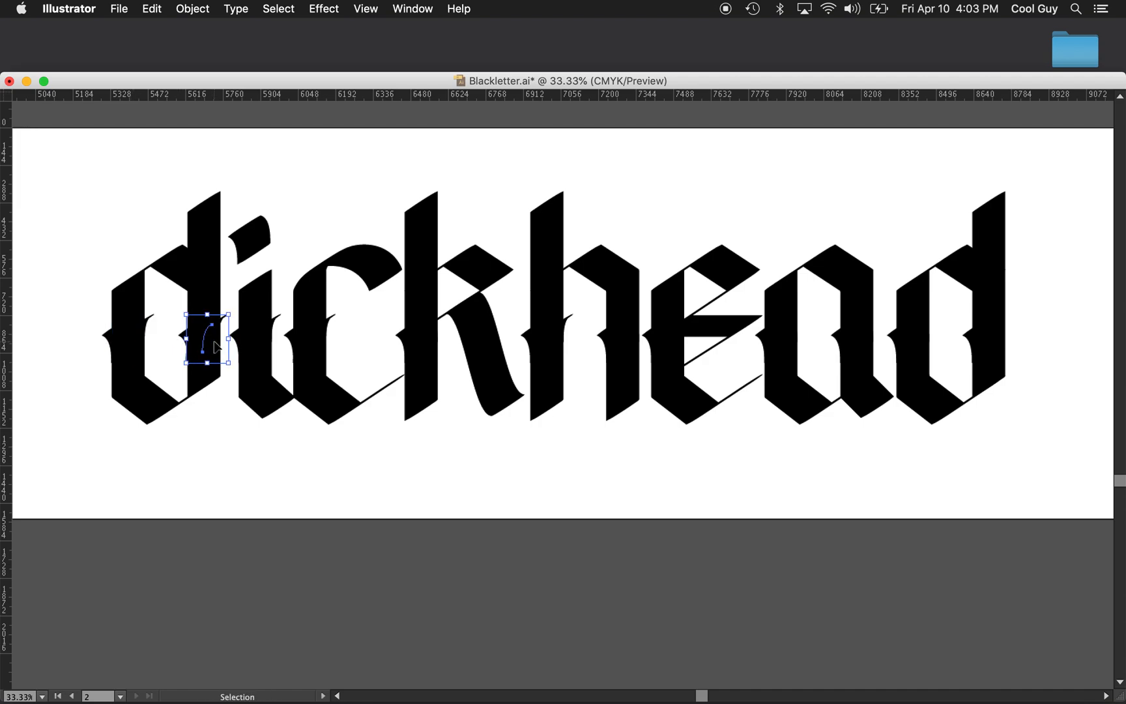
click(324, 232)
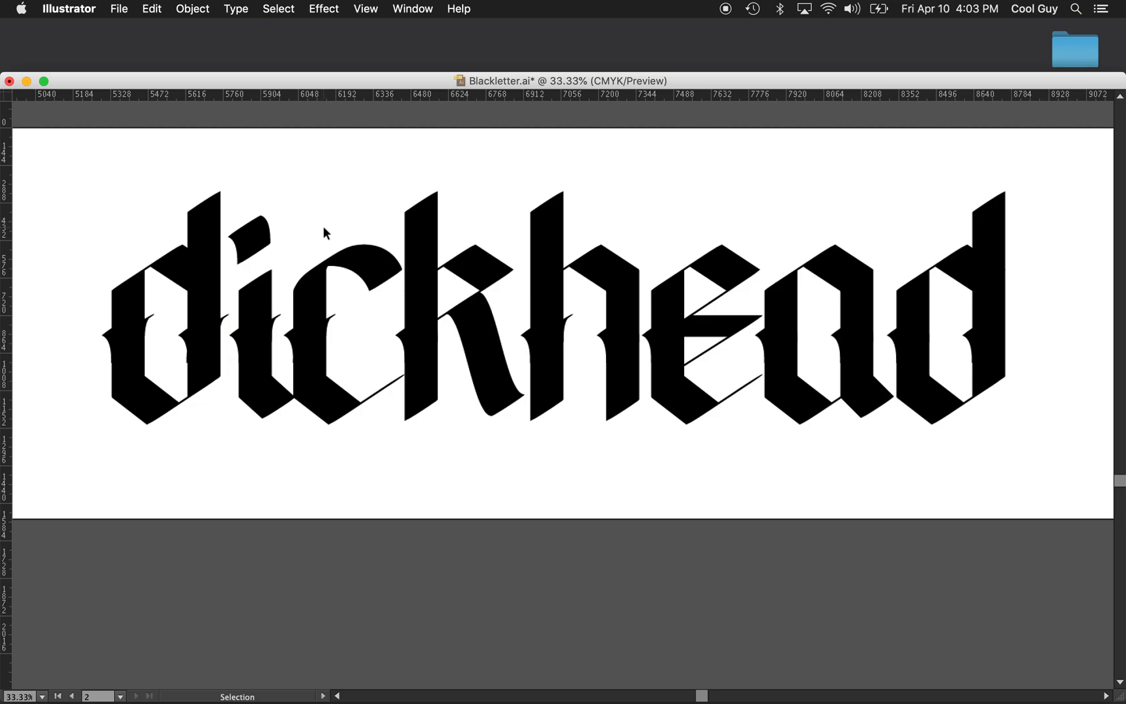
click(206, 351)
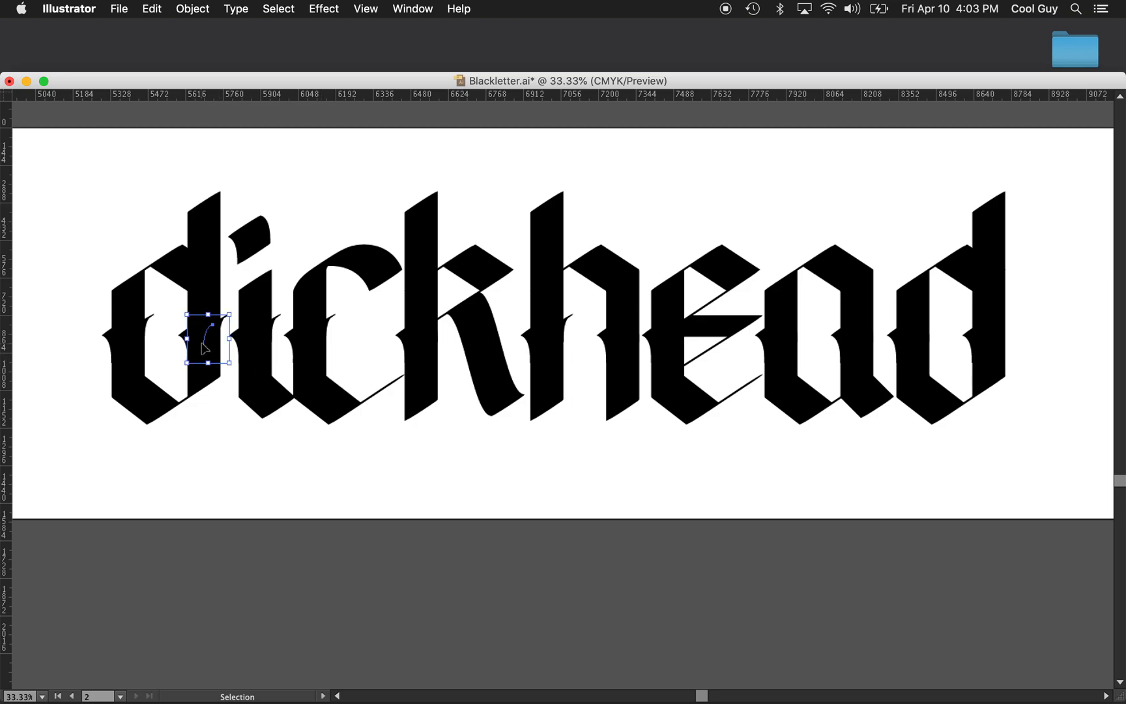
mouse_move(331, 211)
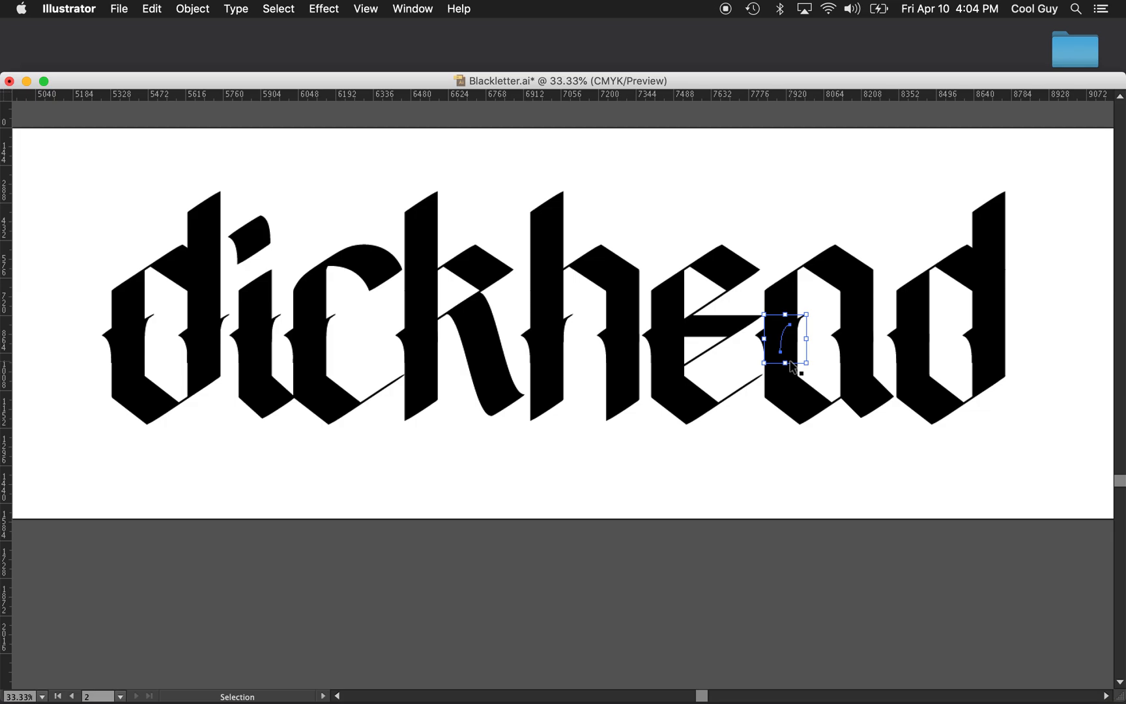
mouse_move(805, 272)
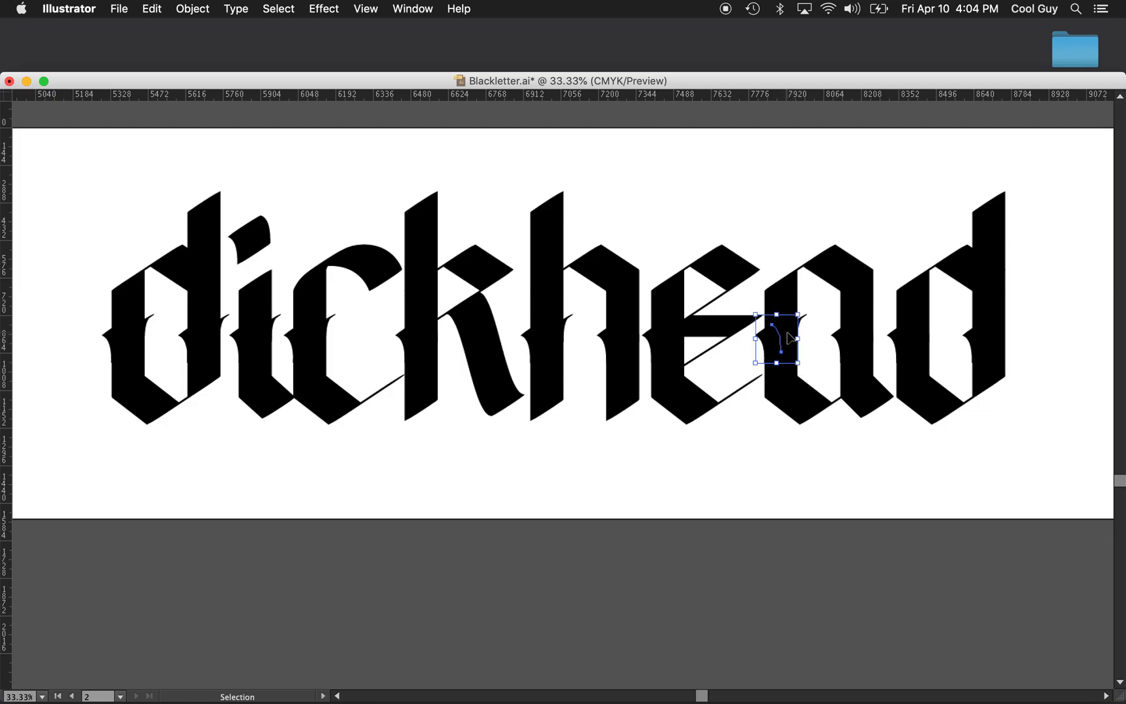
mouse_move(790, 330)
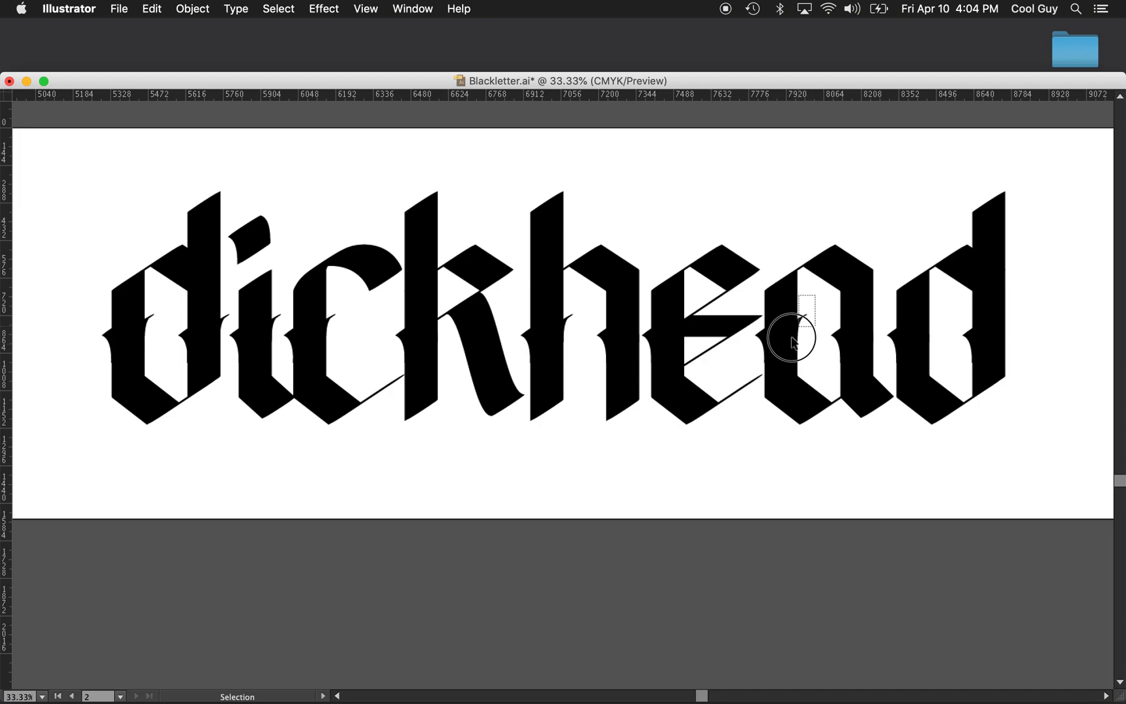
click(779, 339)
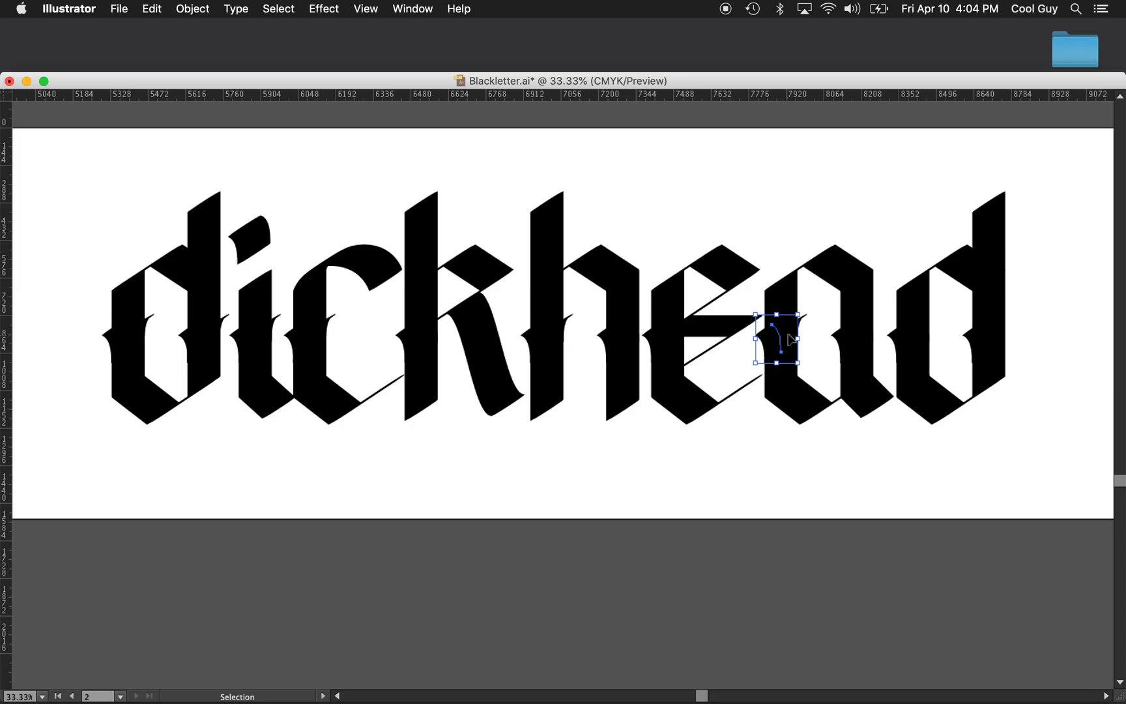
mouse_move(618, 341)
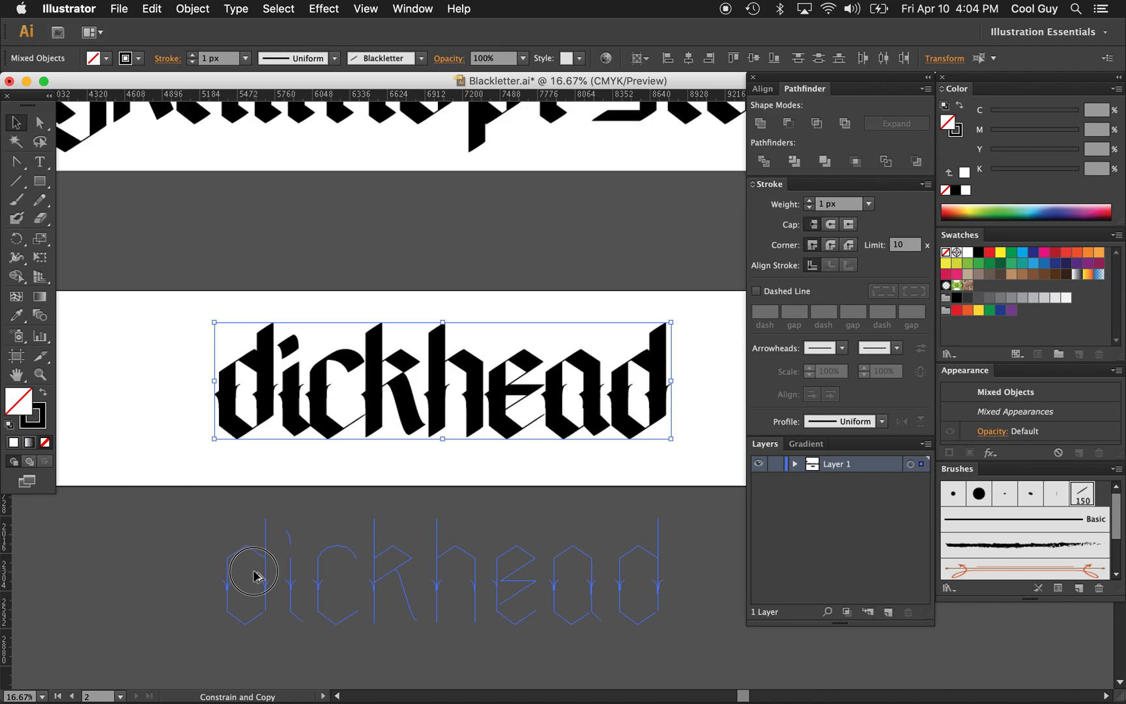
Step: Option-Shift-drag the whole word straight down to place a copy below the original
click(165, 570)
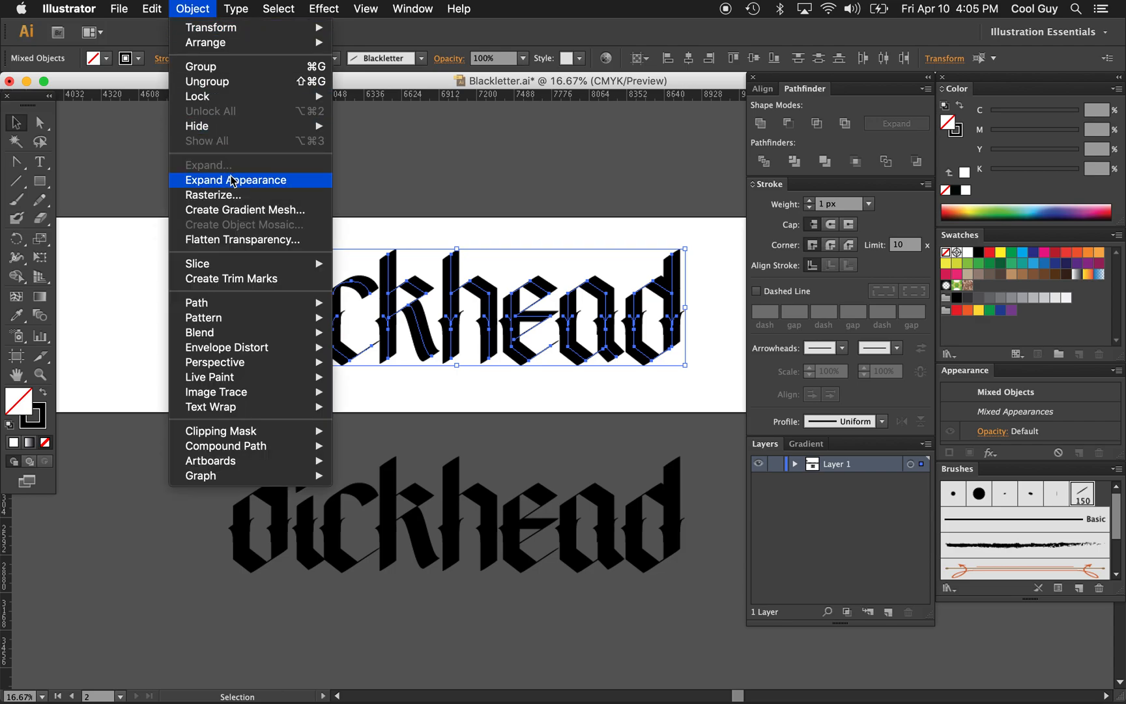
Step: Expand the top word's brushed appearance into filled outlines, then reselect it
click(234, 180)
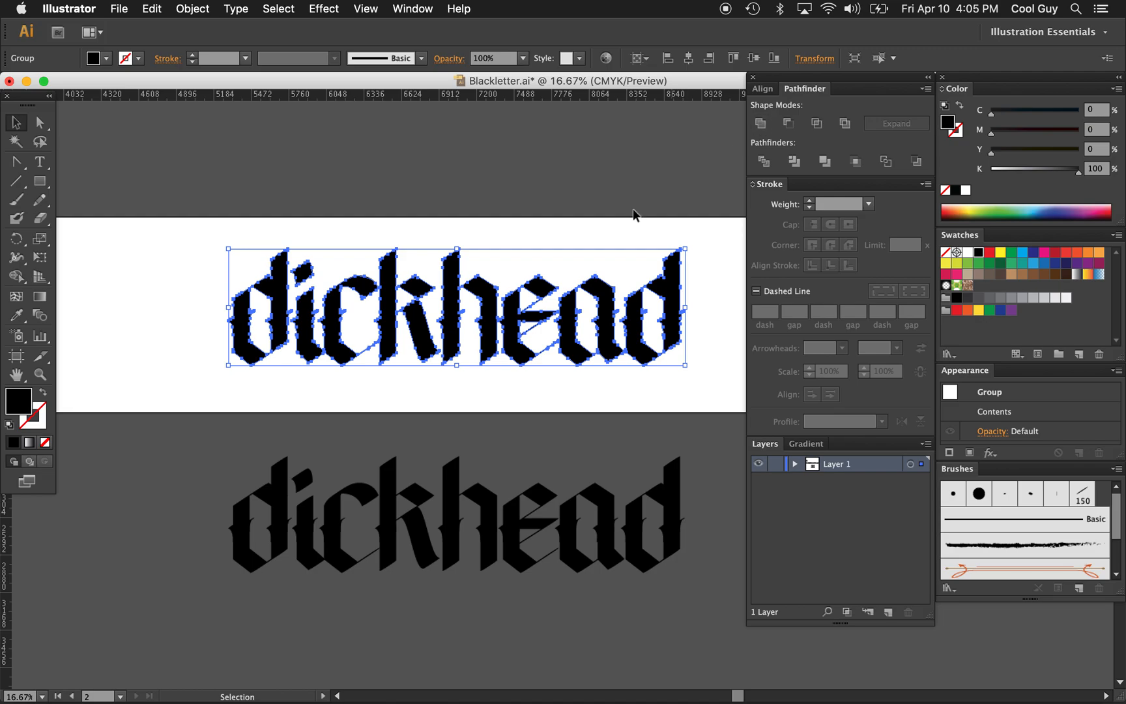
click(40, 121)
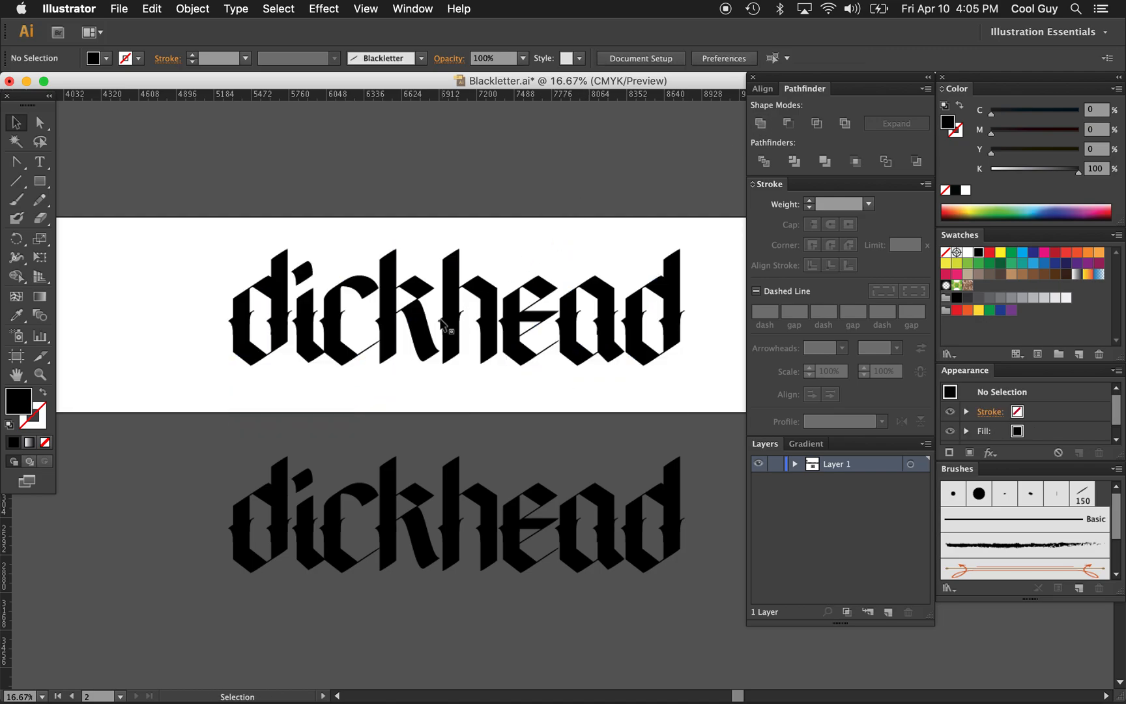
click(451, 320)
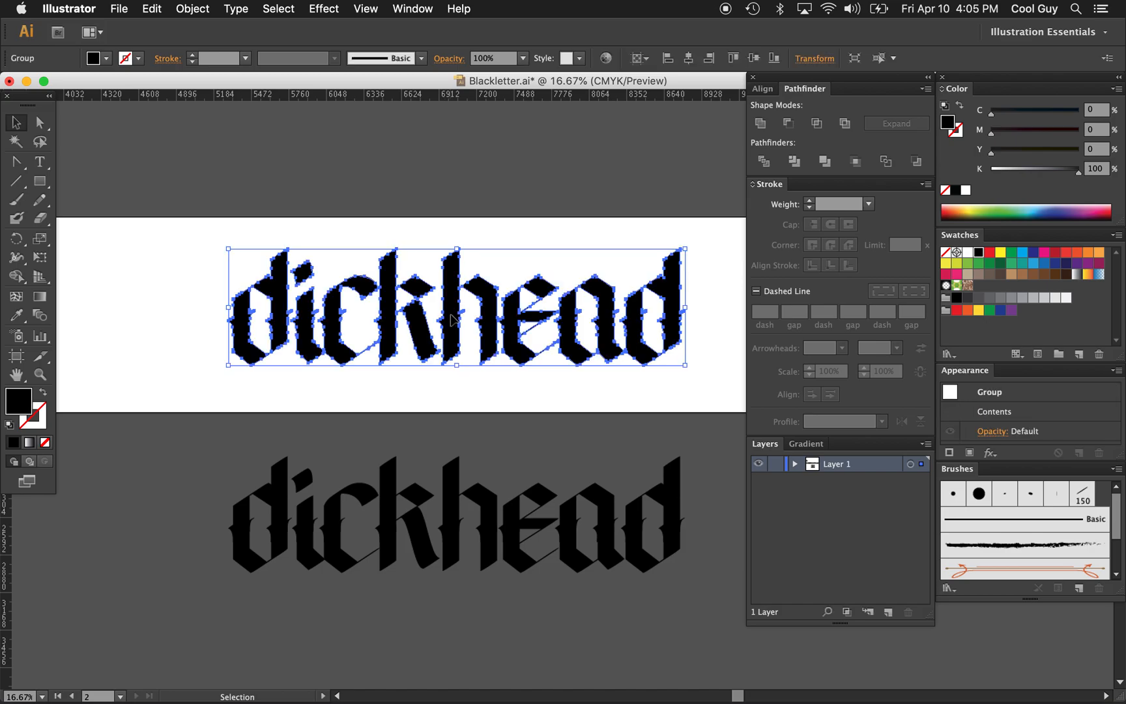
mouse_move(300, 131)
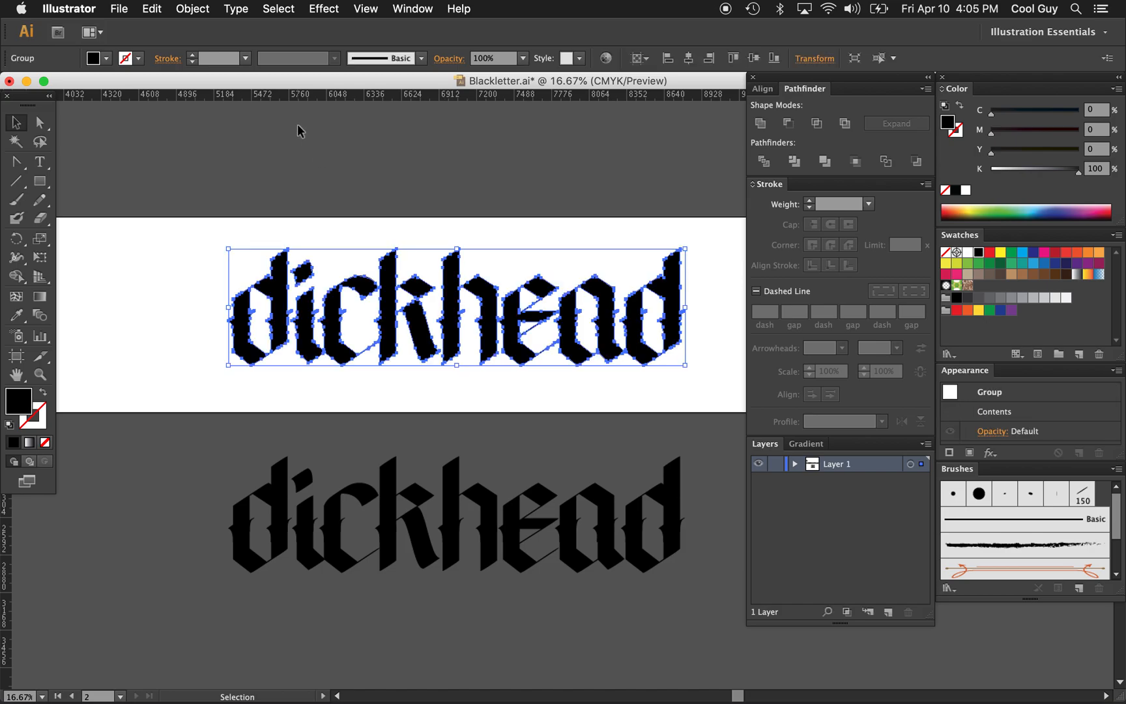
mouse_move(191, 9)
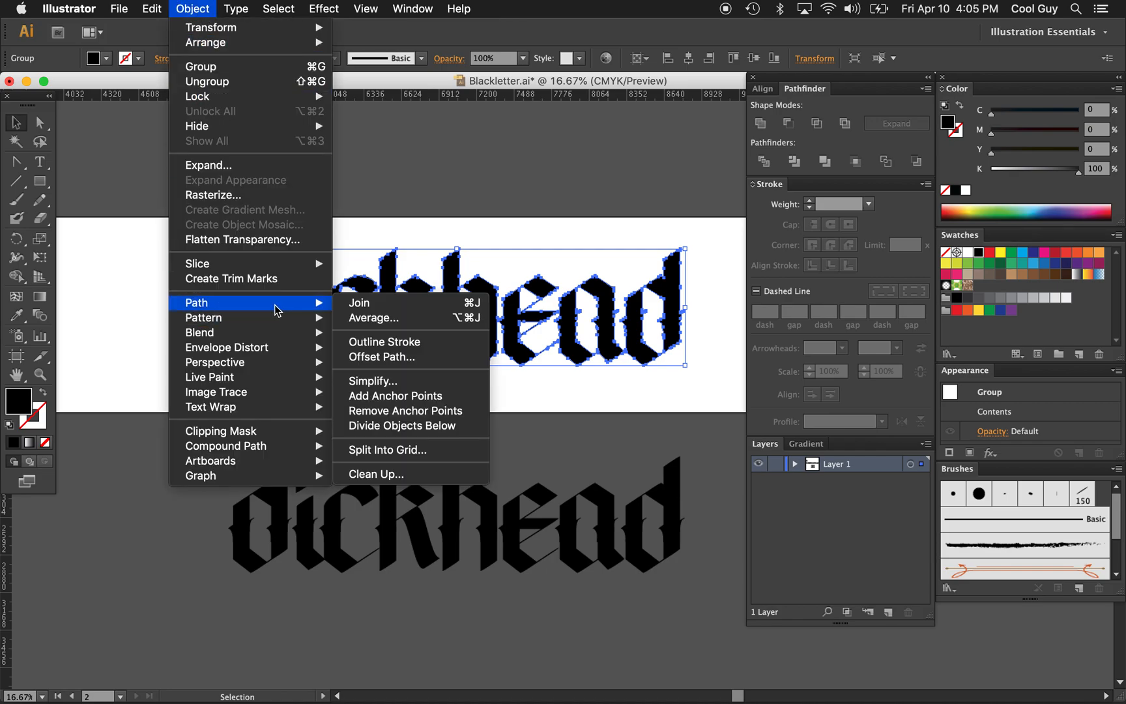
Step: Offset the top word's letter paths by -58 px and fill the inset shapes white
click(381, 356)
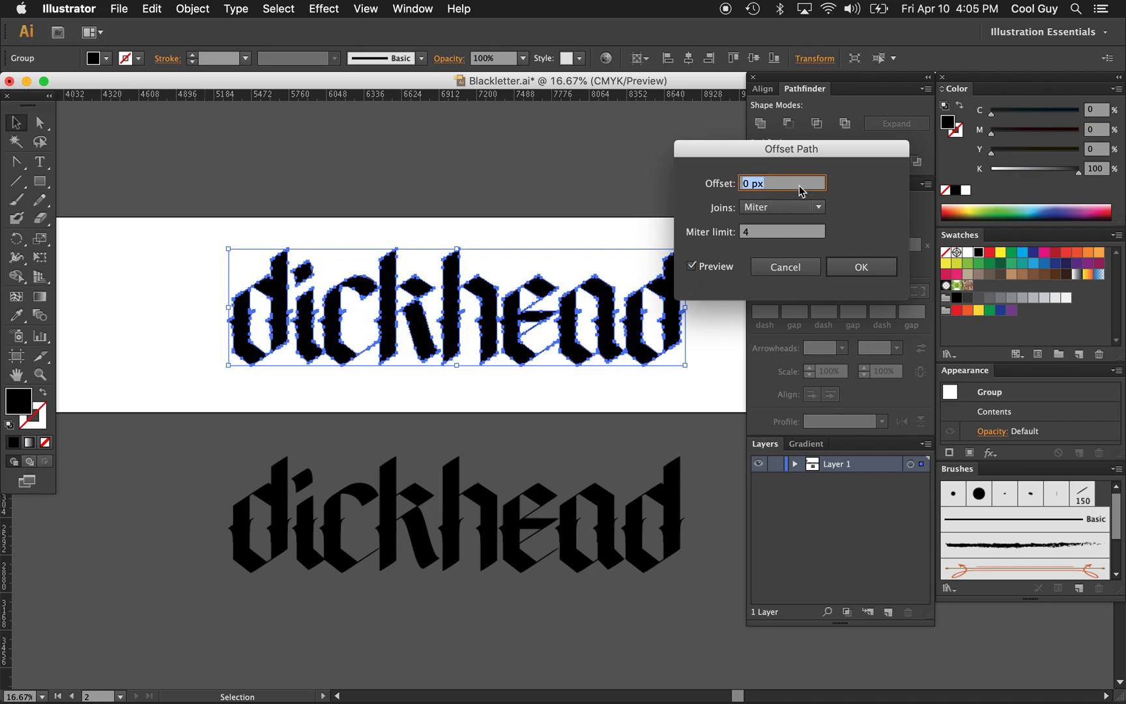
text(-50 px)
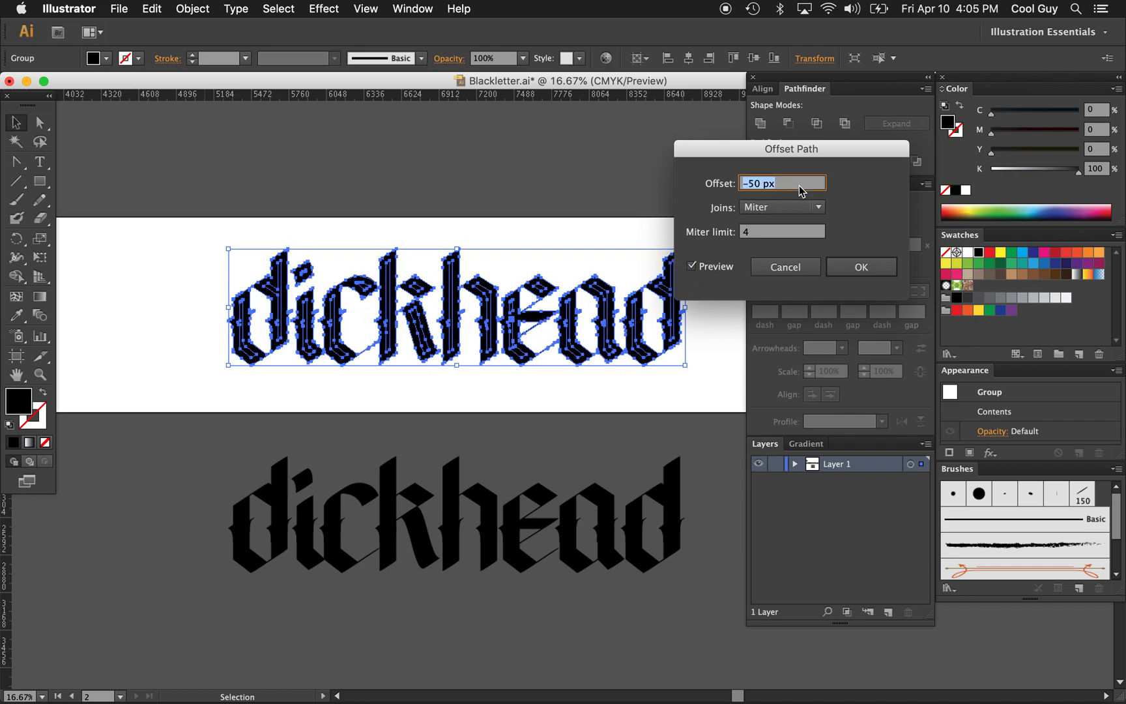
text(-59 px)
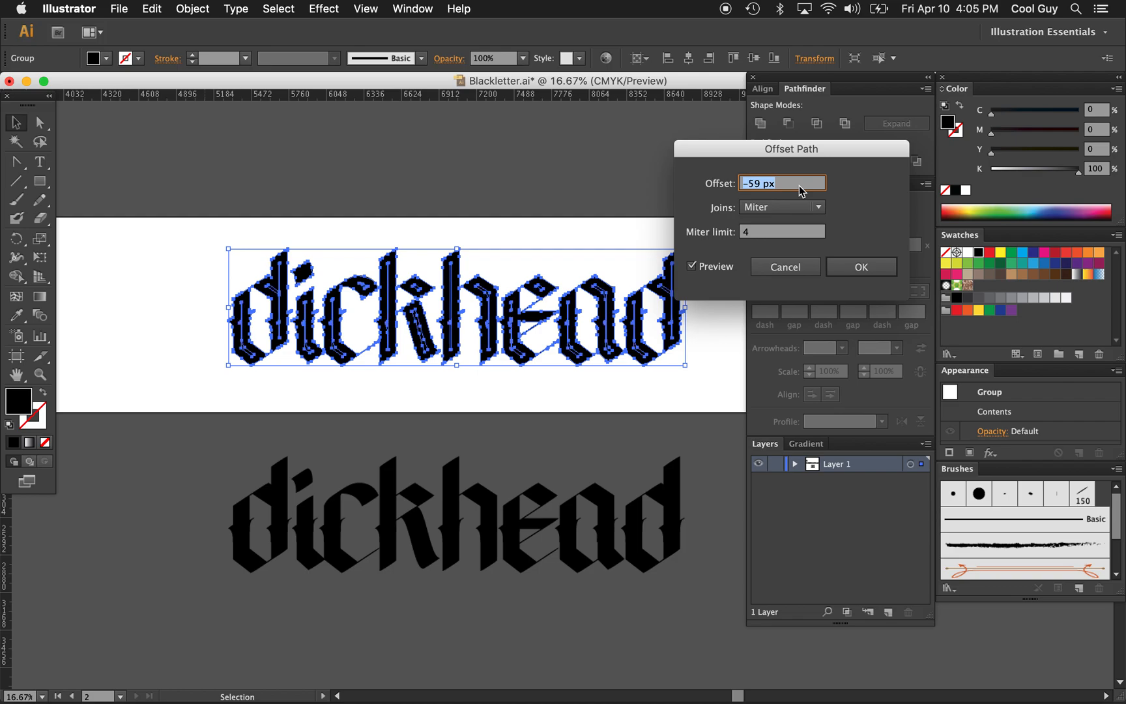
text(-62 px)
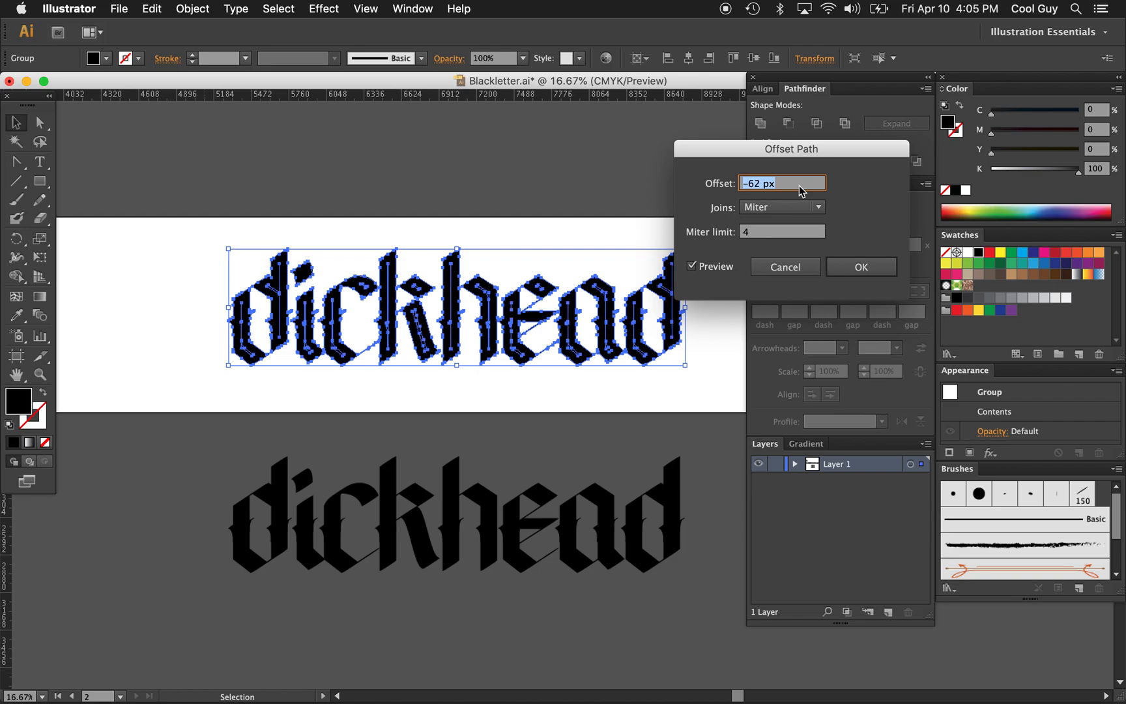
text(-58 px)
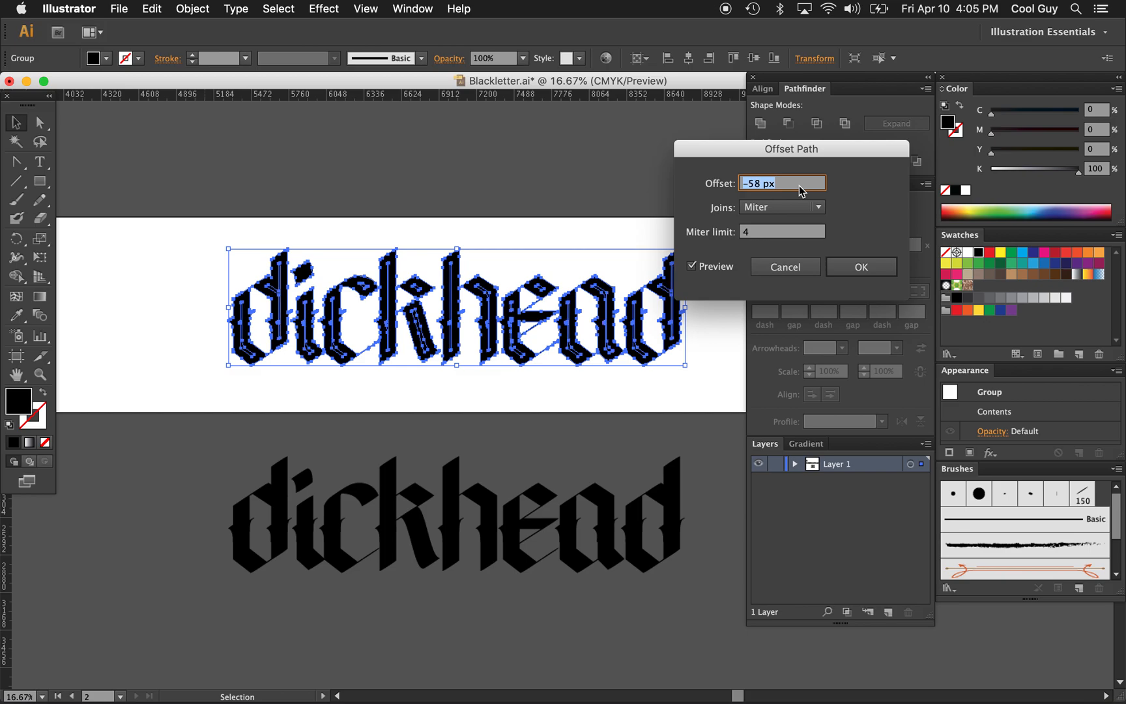
click(860, 267)
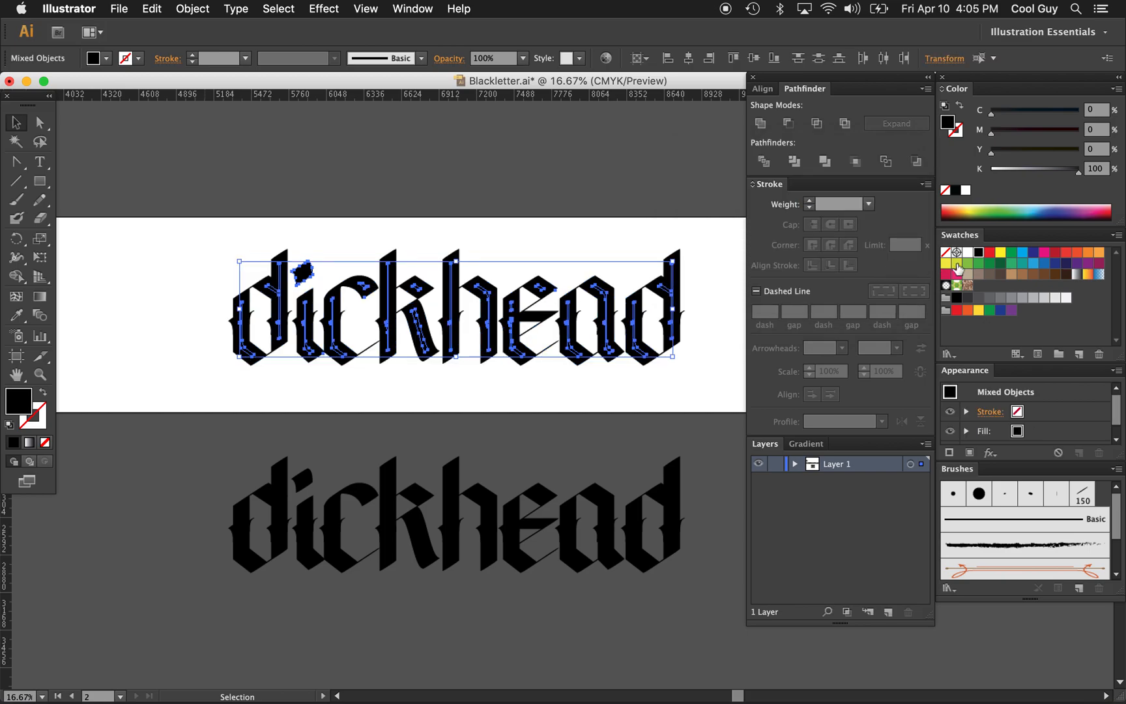
click(607, 170)
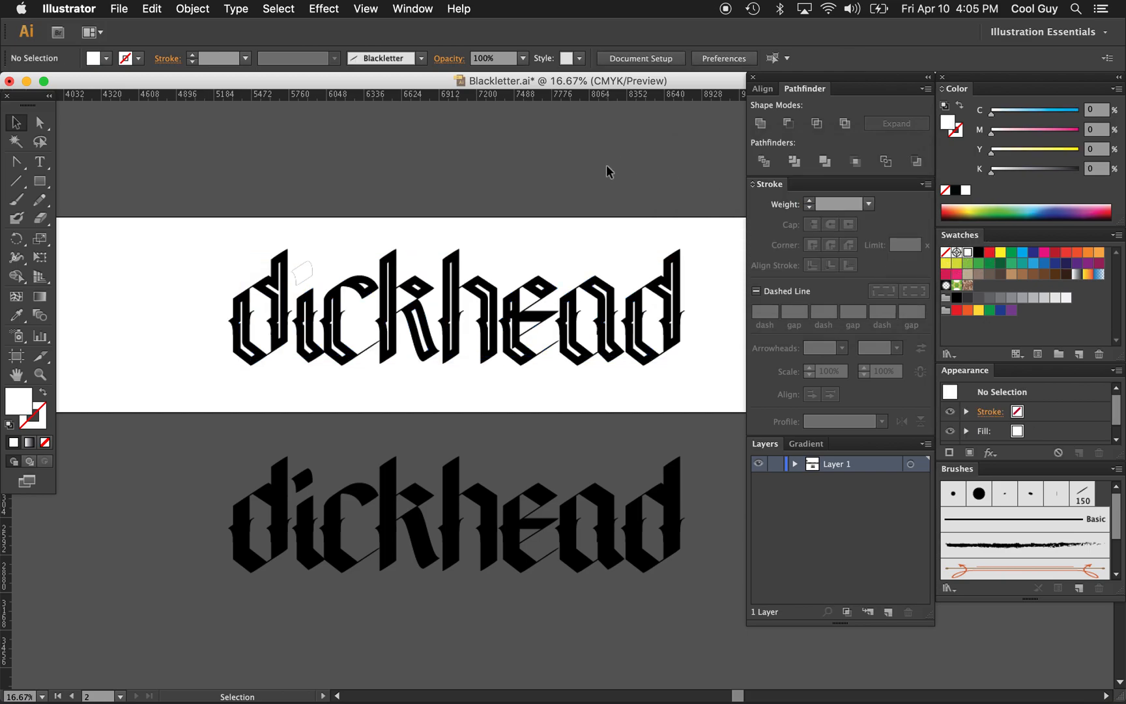
click(41, 121)
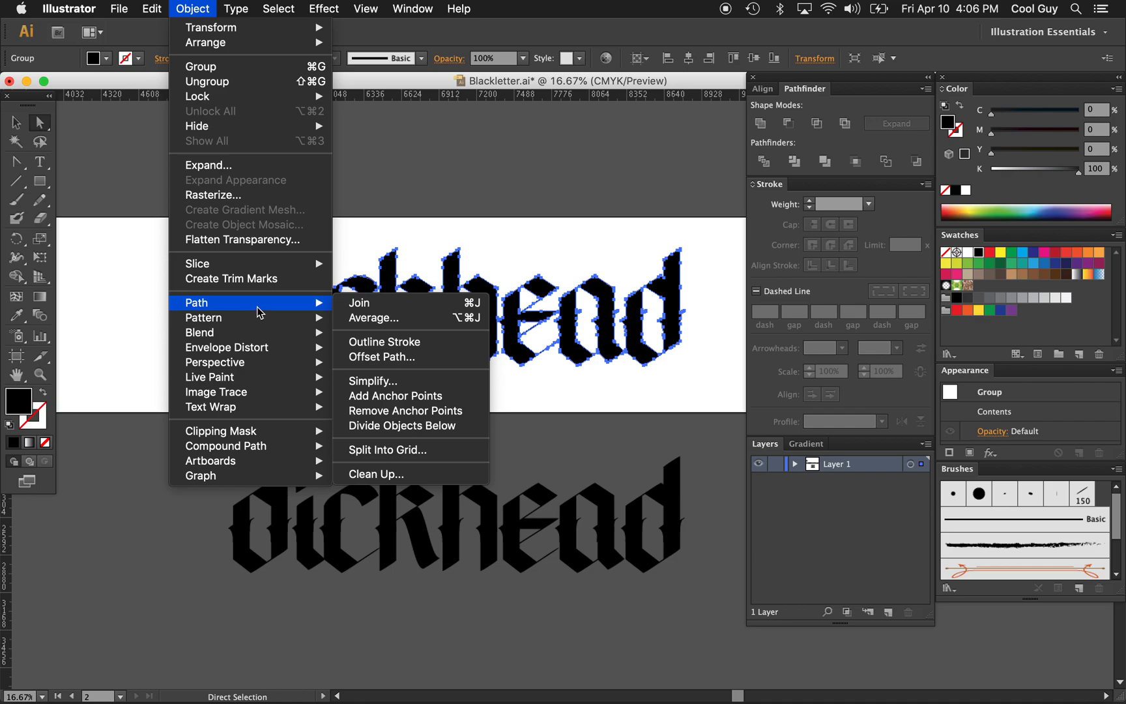
mouse_move(388, 357)
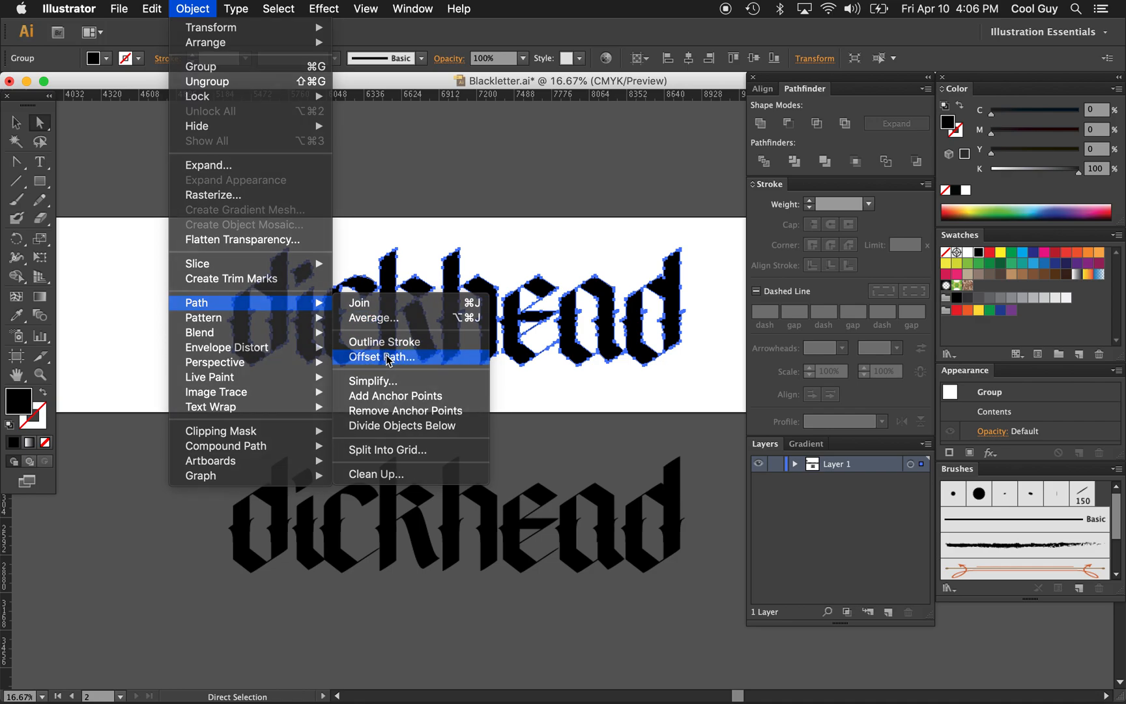
Step: Offset the word's paths 20 px outward and swap fill and stroke for thin outlines
click(381, 357)
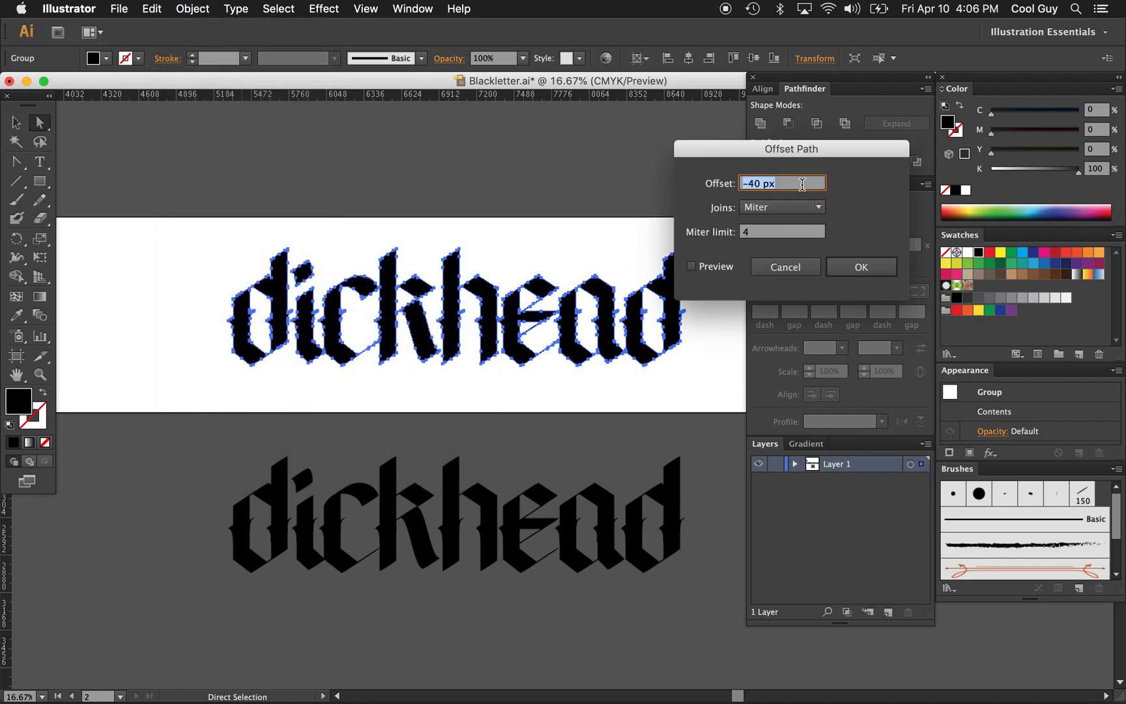
click(692, 267)
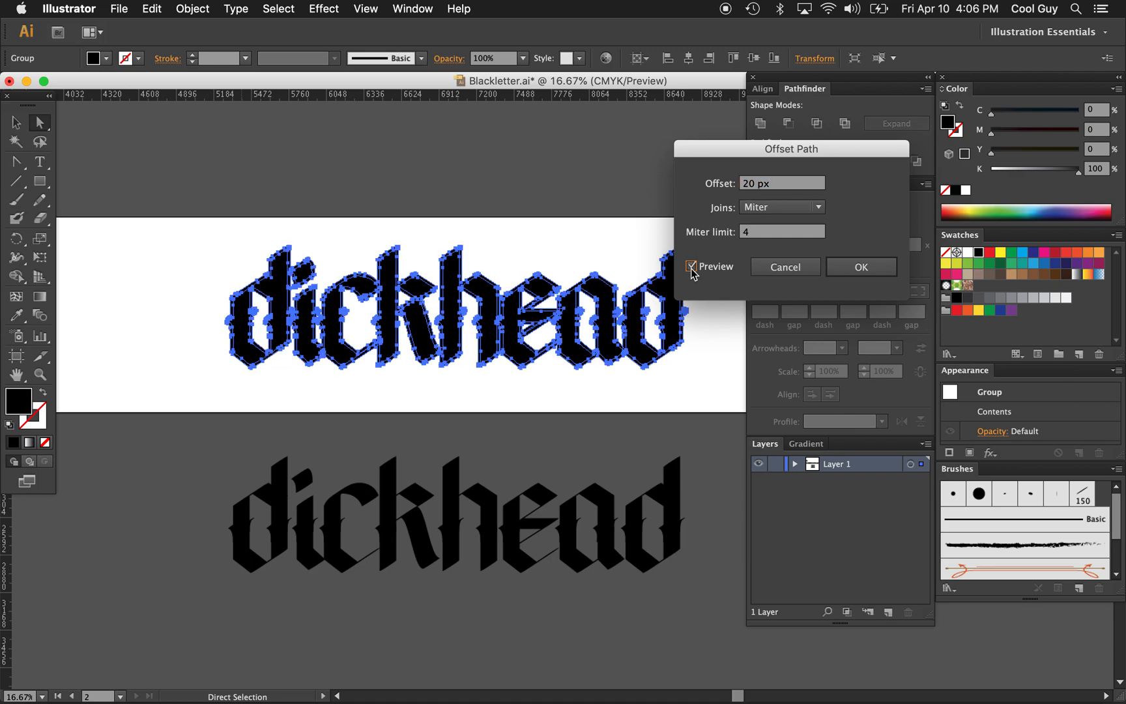
click(860, 267)
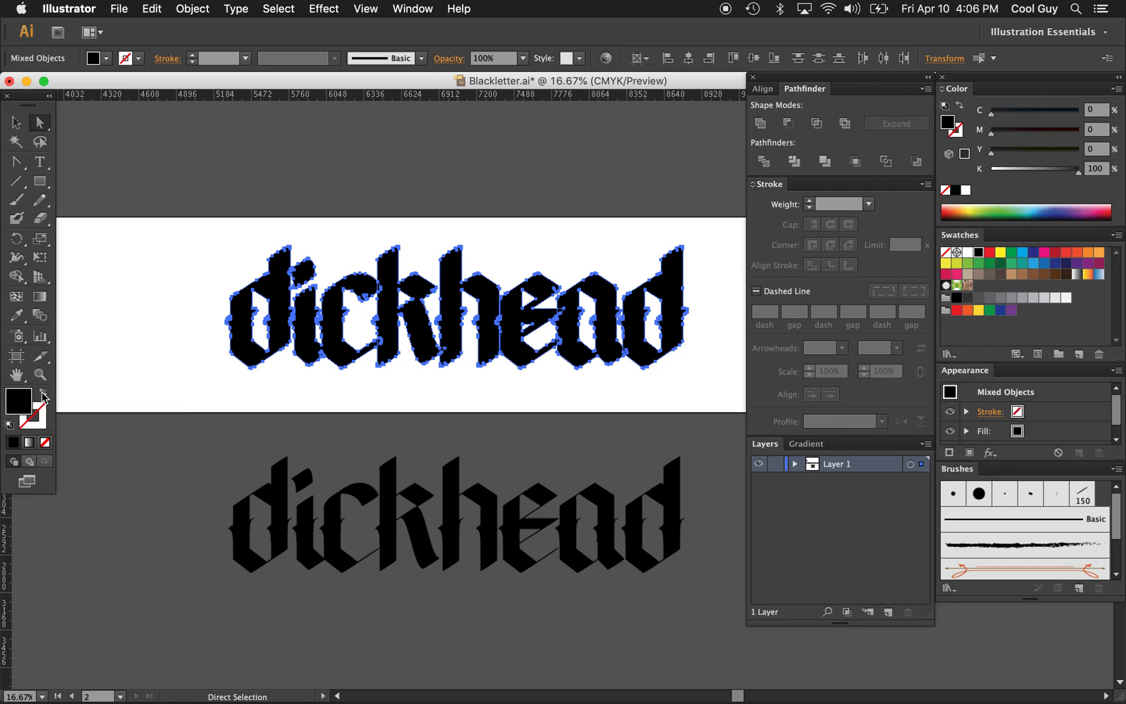
click(153, 311)
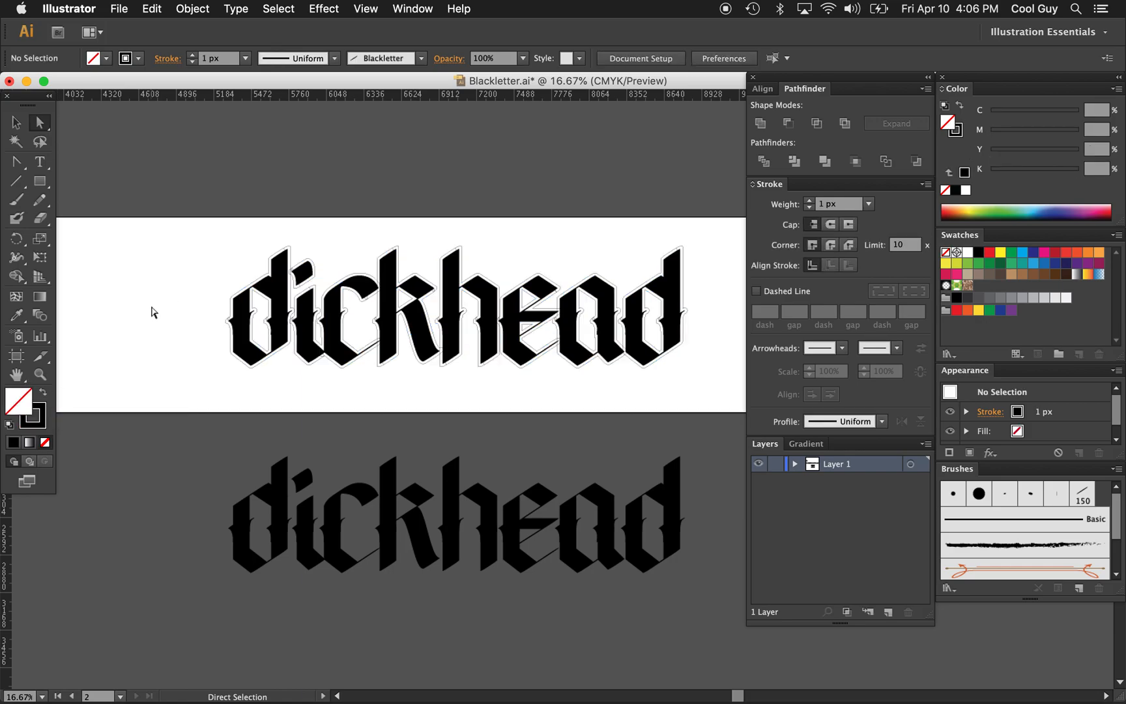
Step: Inspect the new outlines around the d and the i's dot up close
click(400, 313)
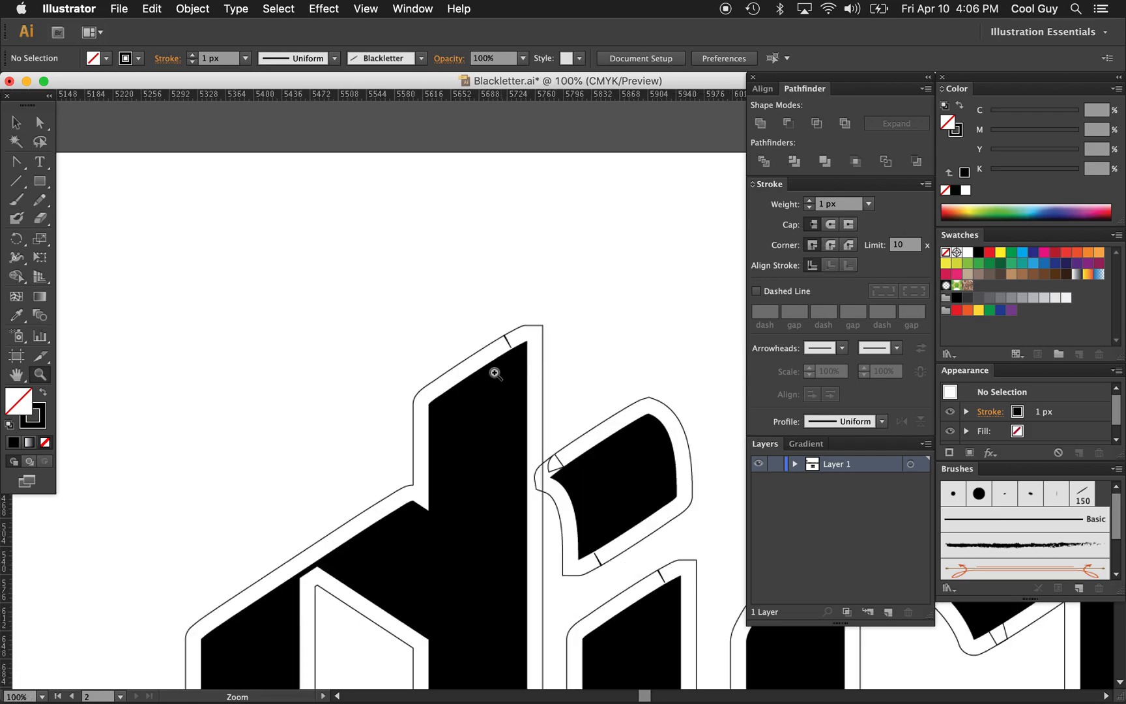
click(508, 337)
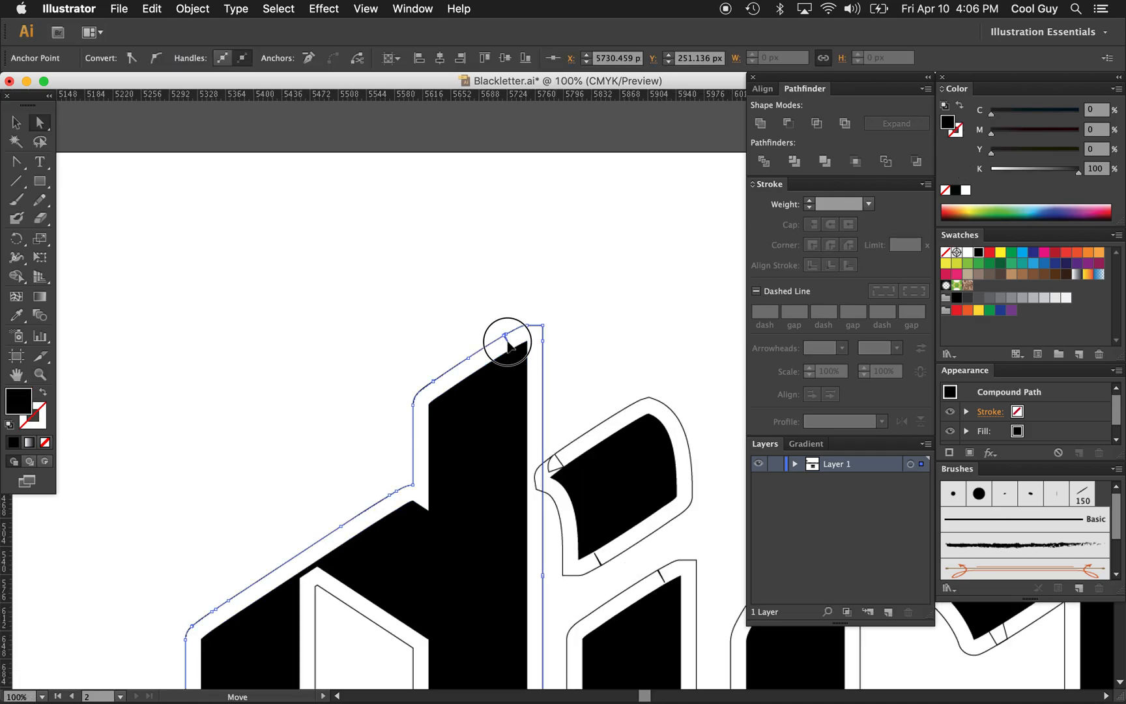
click(39, 123)
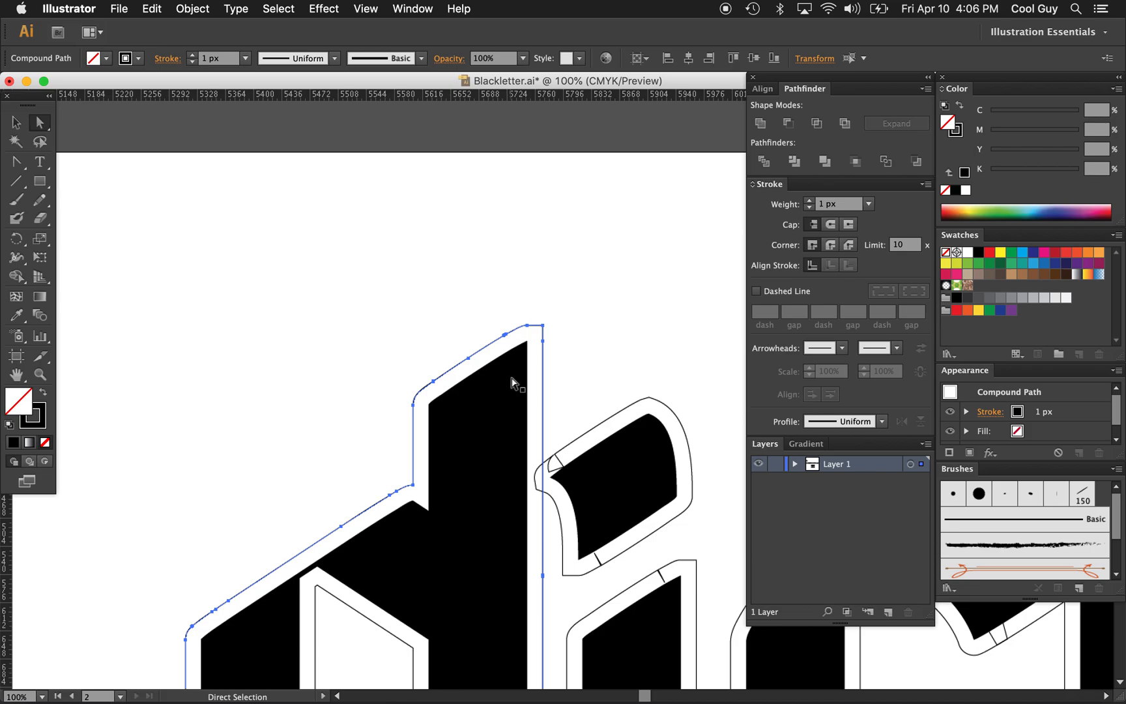
click(556, 474)
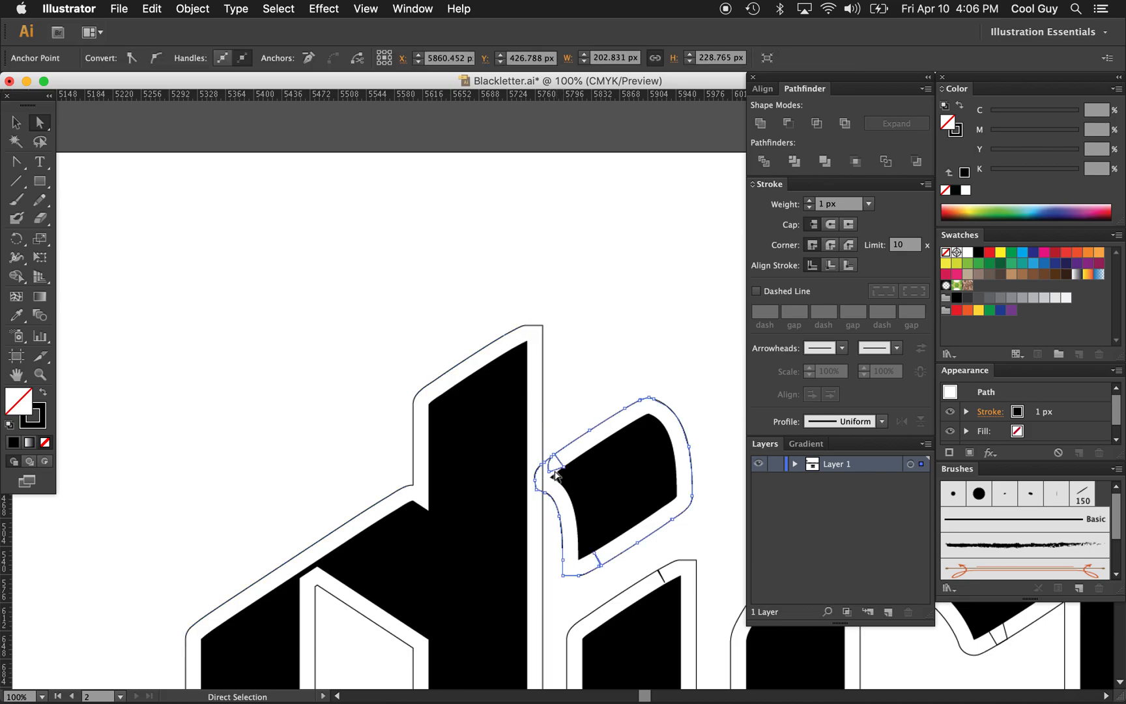
click(564, 473)
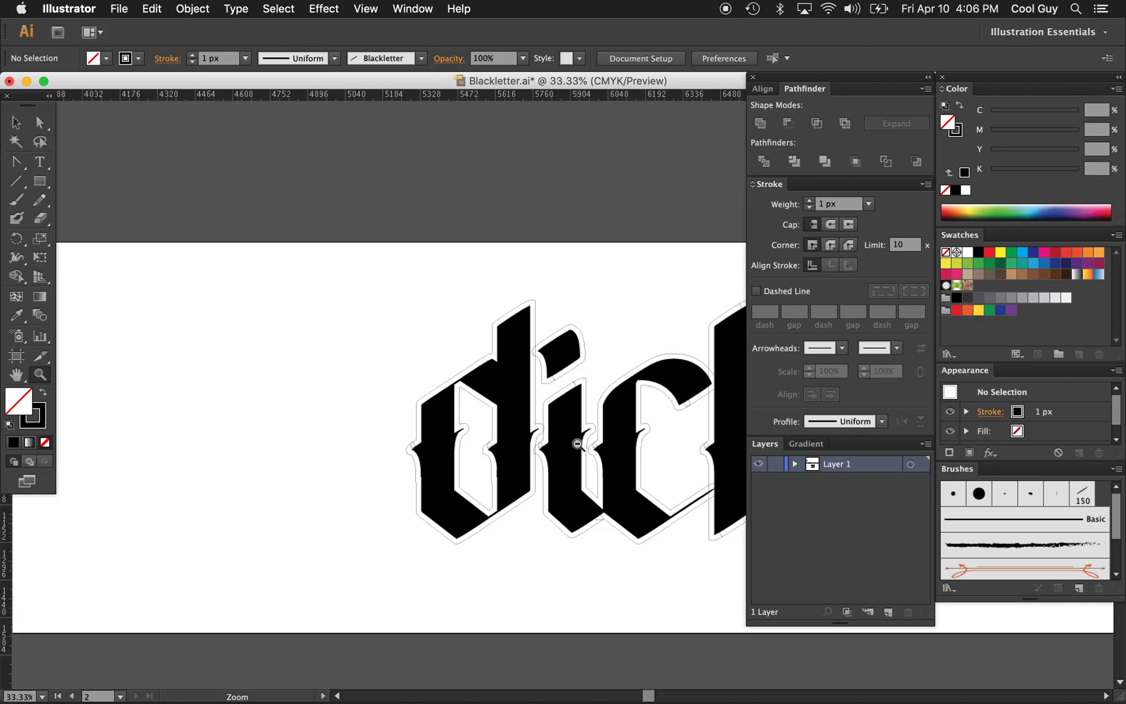
scroll(right, 3)
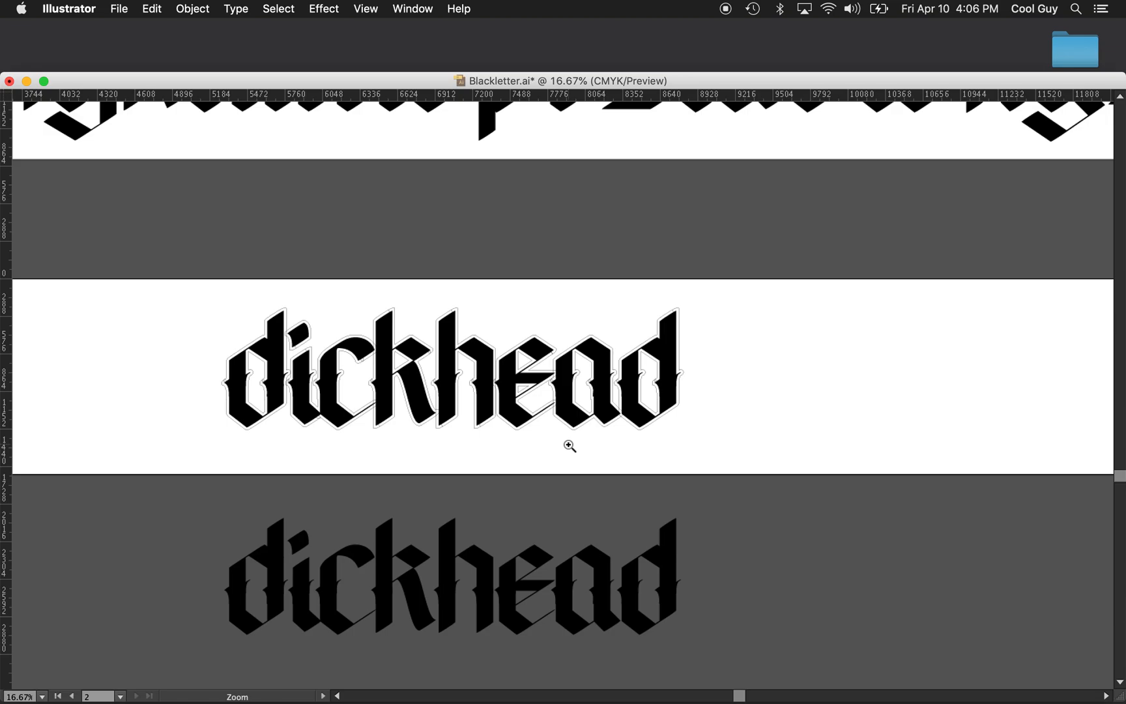
Step: Zoom in on the outlined word, then zoom back out to review it
click(570, 445)
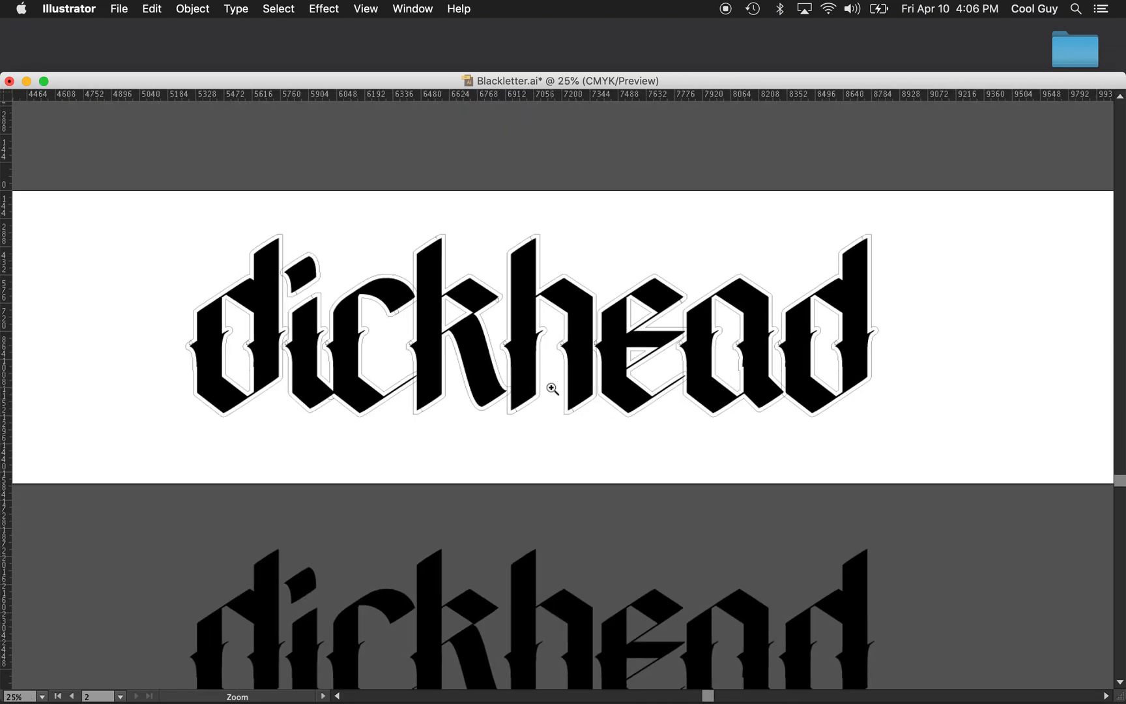
click(244, 337)
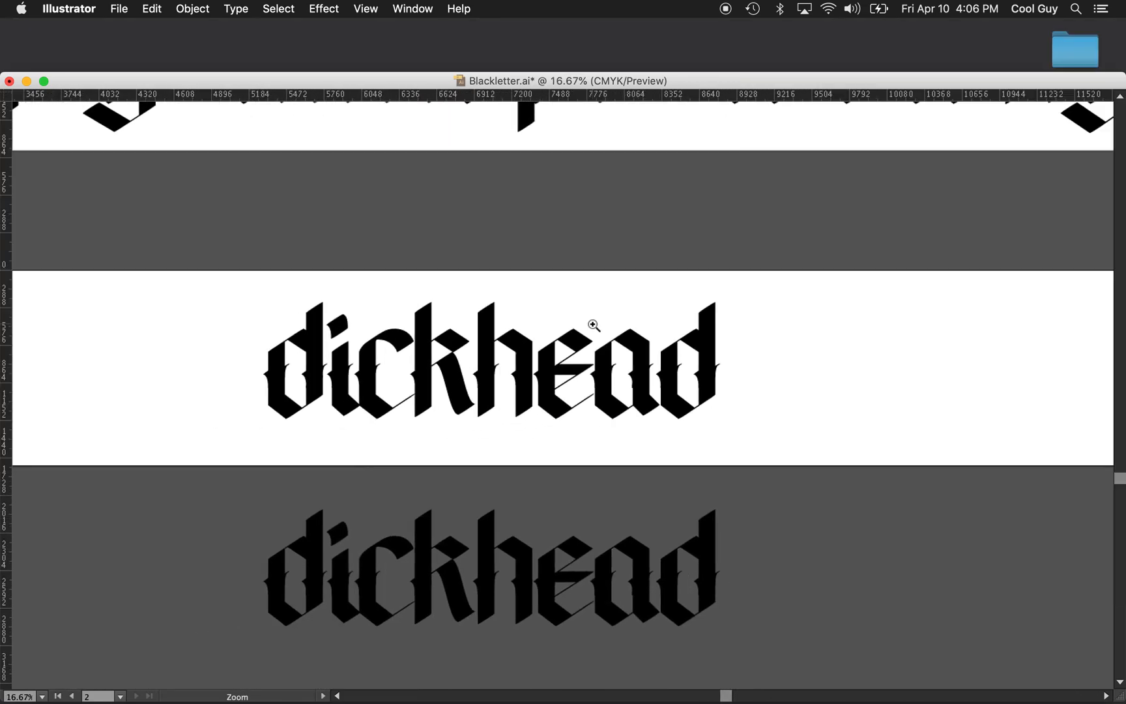
Step: Select all letters of the word and Option-drag a slightly offset duplicate
click(298, 363)
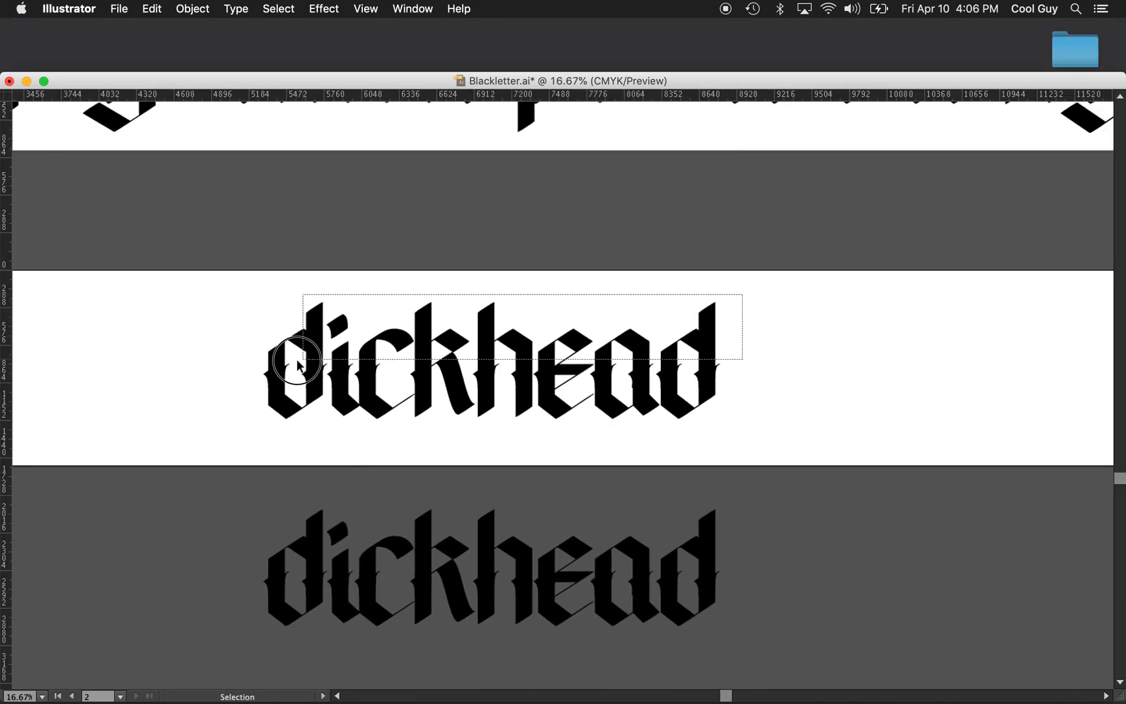
click(298, 359)
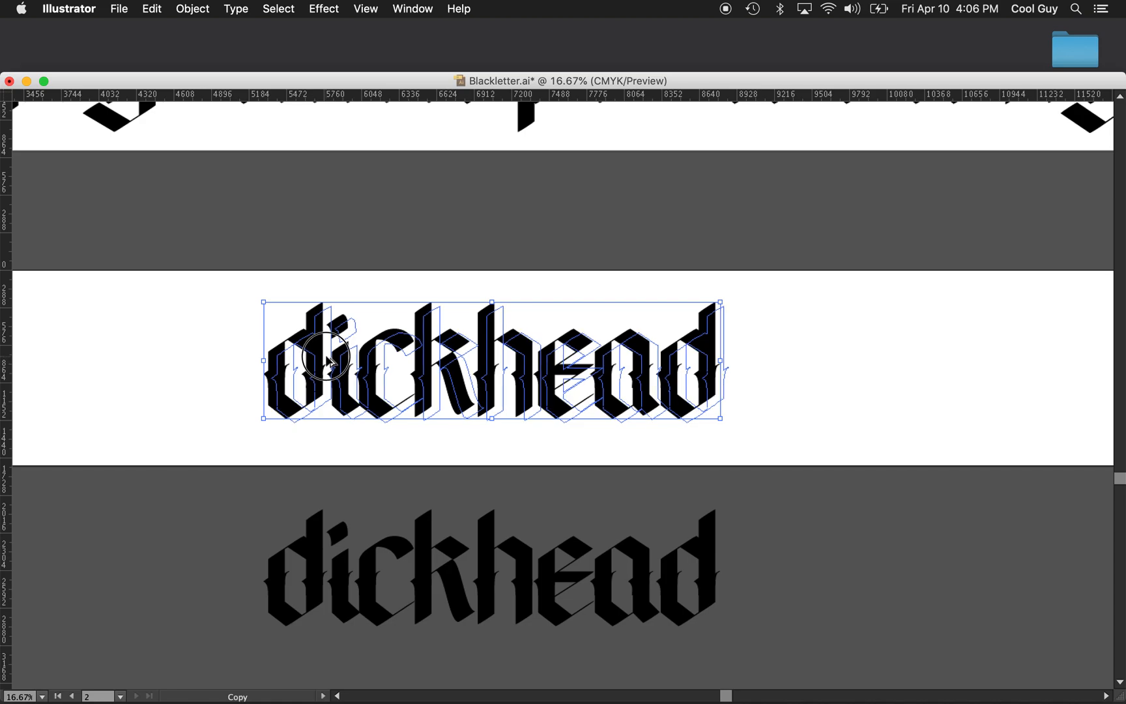
click(325, 361)
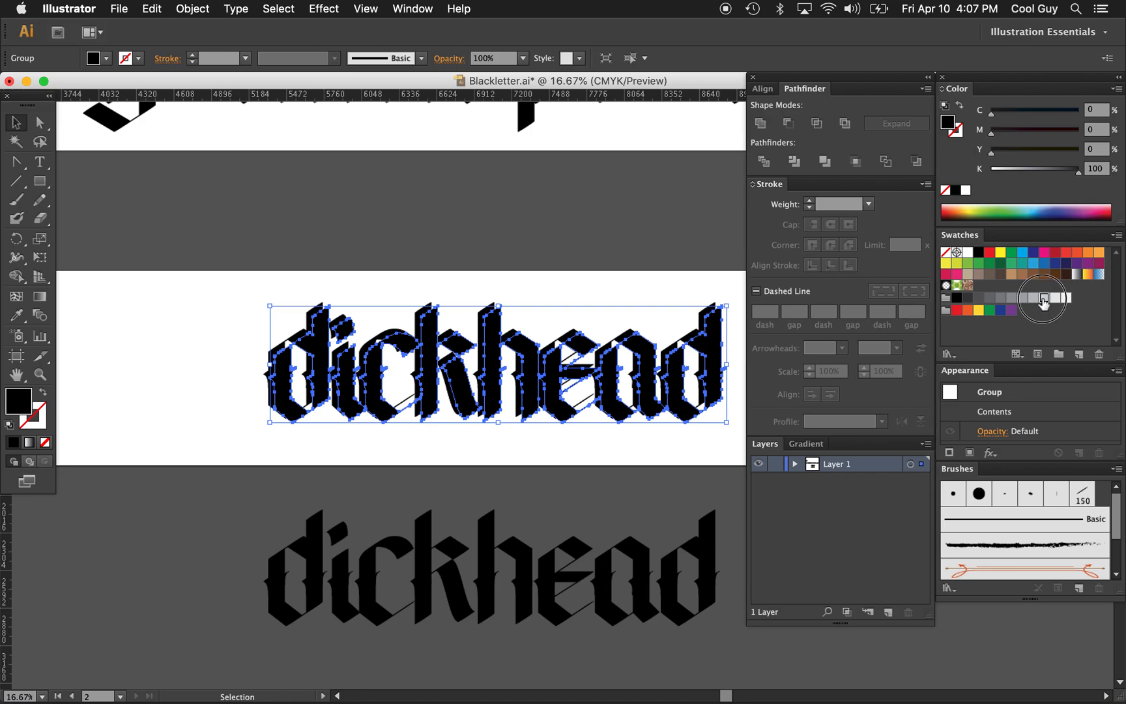
Step: Fill the duplicate with a light grey 20% black swatch and zoom in to inspect the shadow
click(1043, 296)
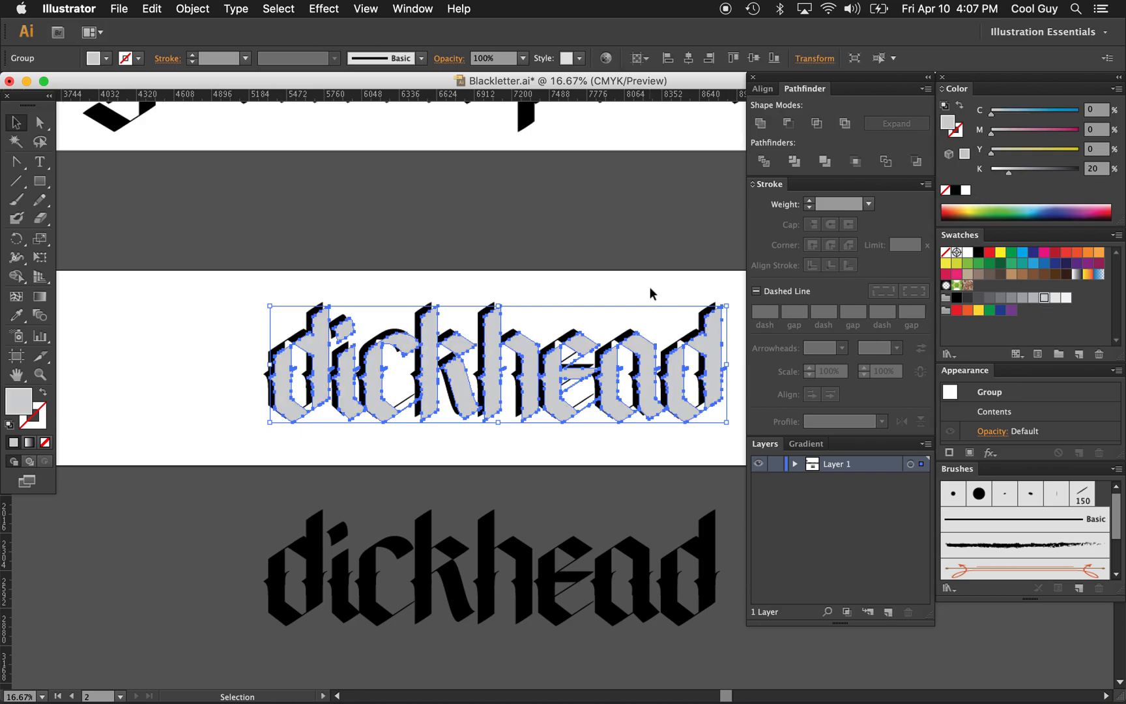
click(15, 141)
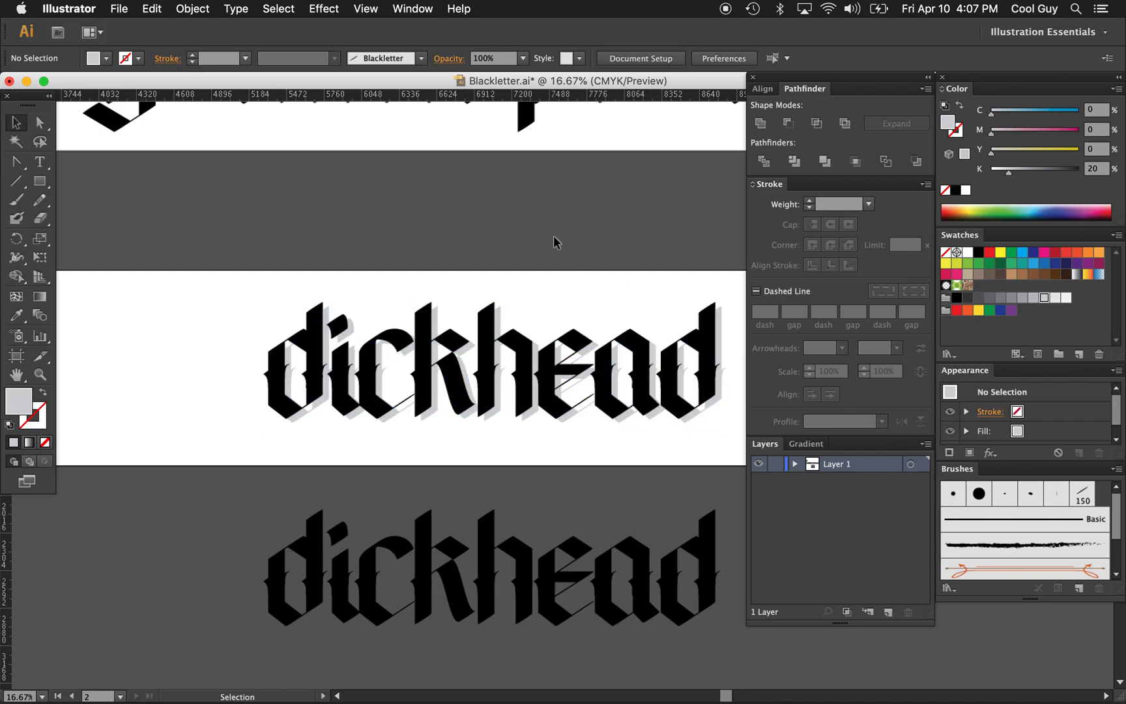
scroll(right, 3)
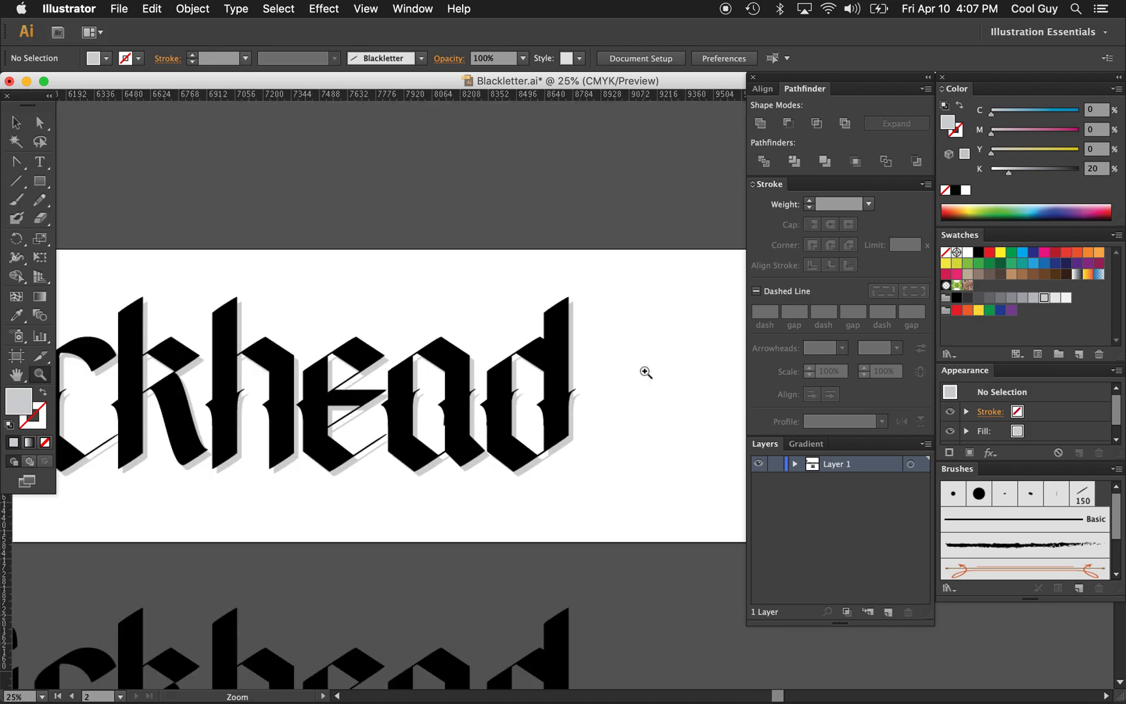
click(646, 372)
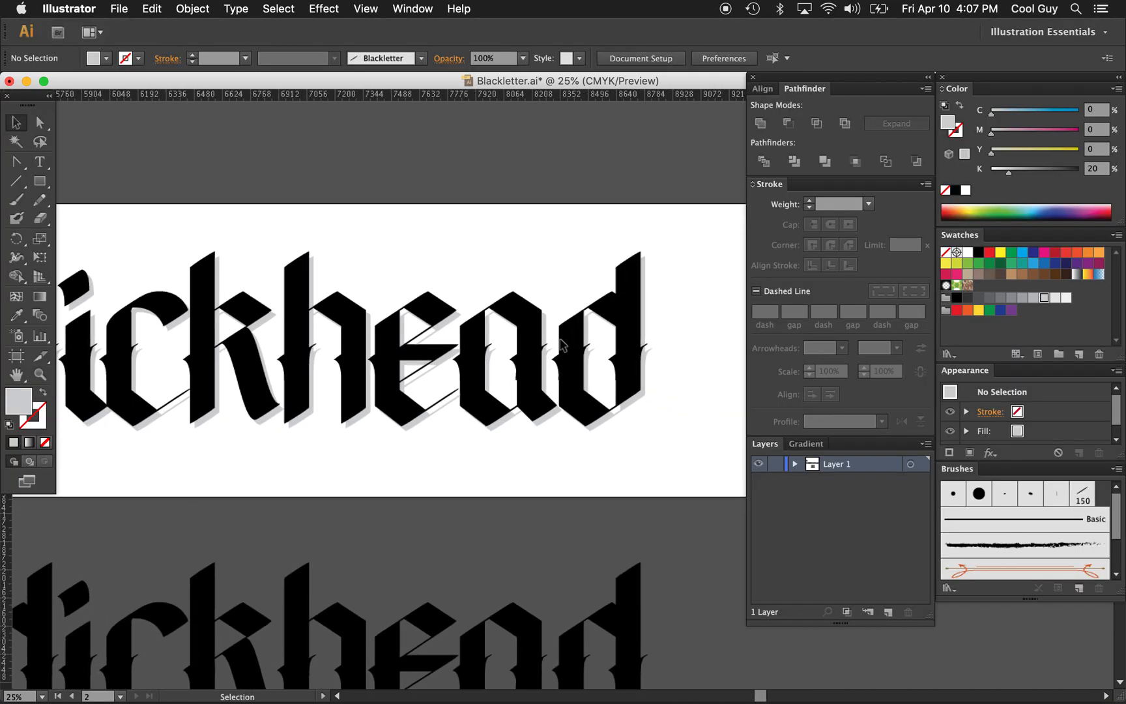
click(345, 338)
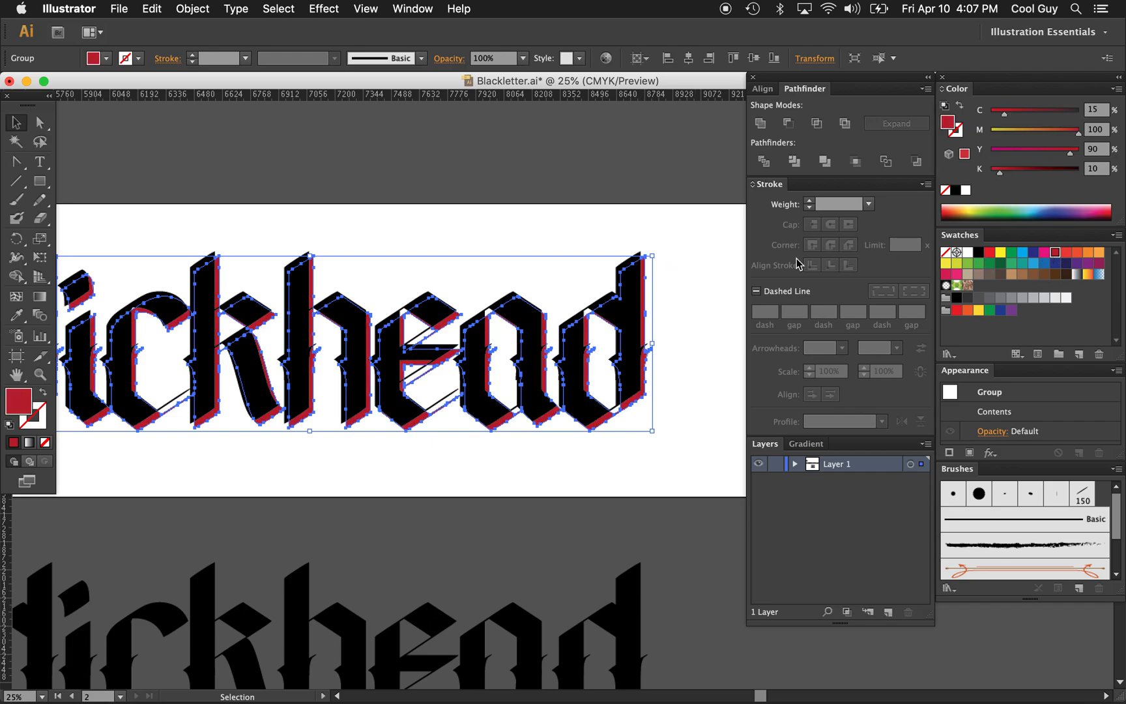
Step: Fill the selected shadow copy of the word with red
click(976, 253)
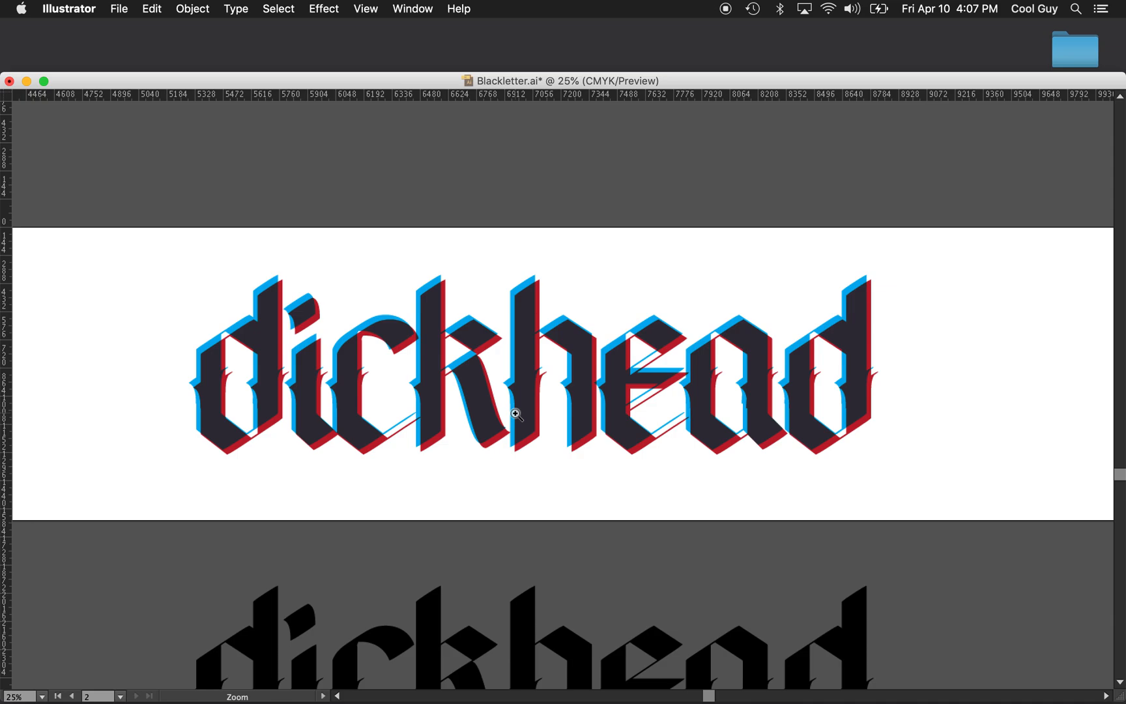
mouse_move(514, 415)
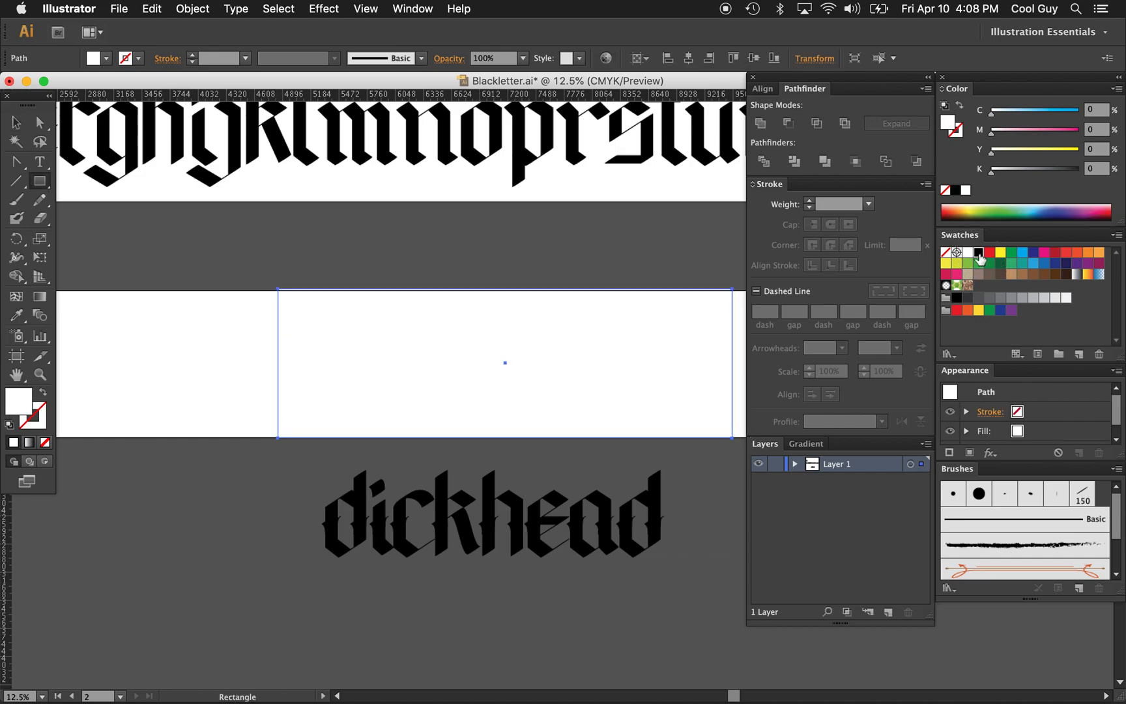
Step: Remove the red and cyan copies so only solid black letters remain, then zoom to review
click(978, 252)
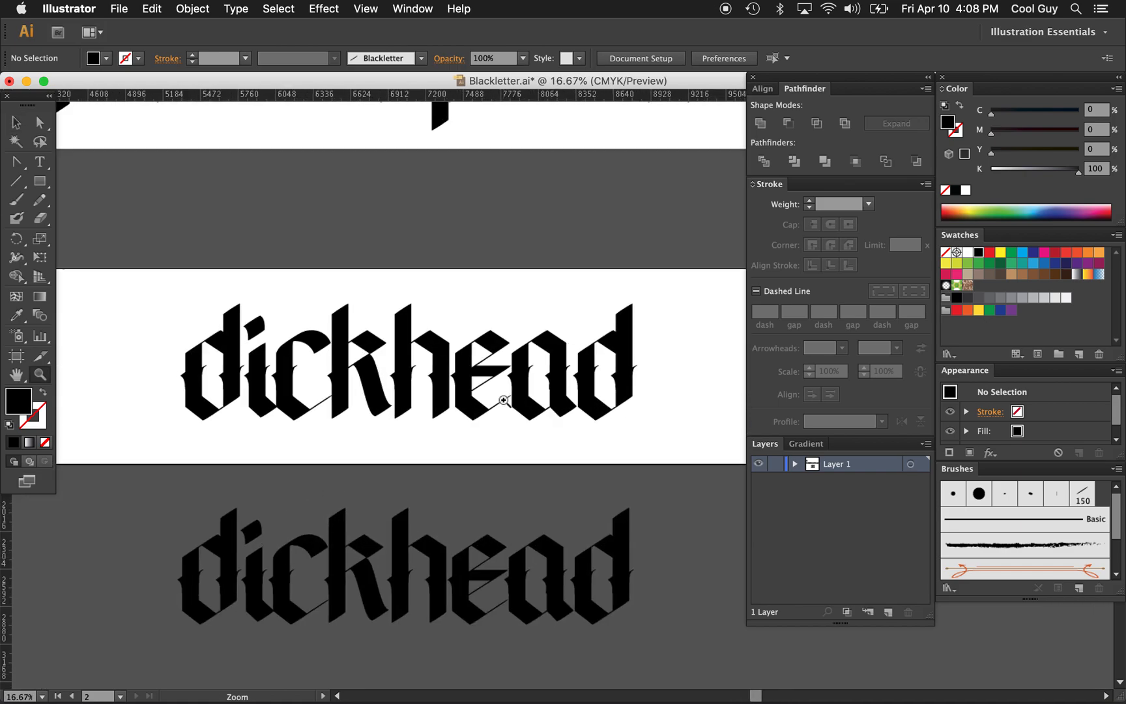
click(503, 400)
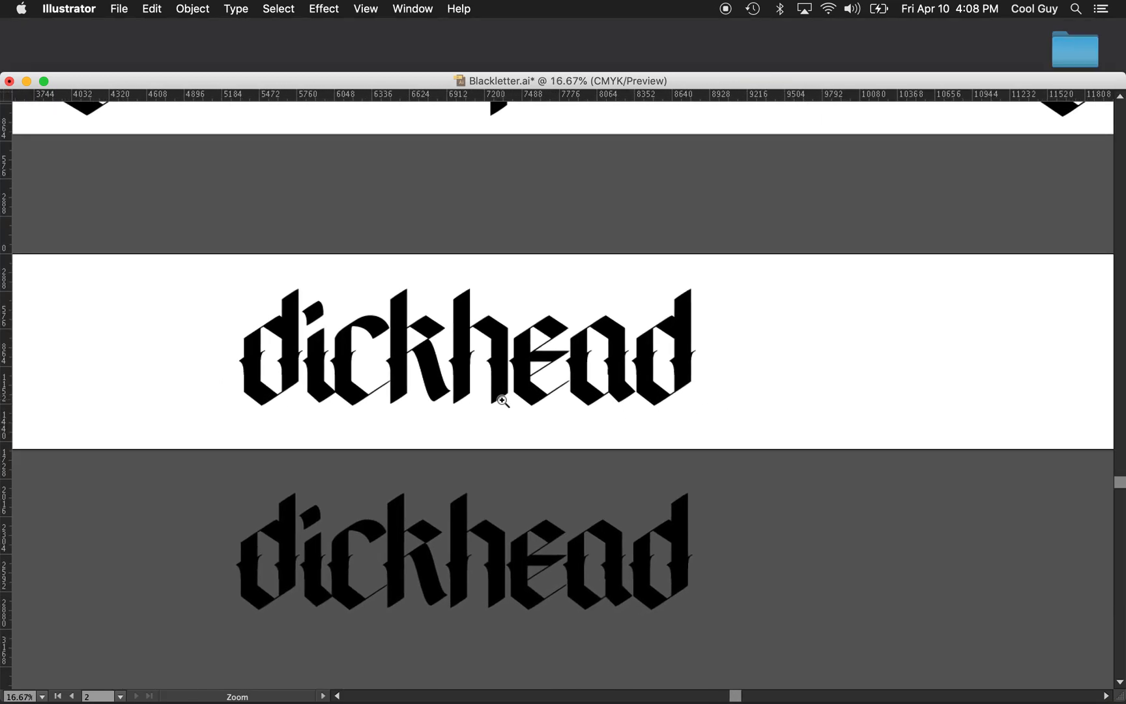
click(503, 401)
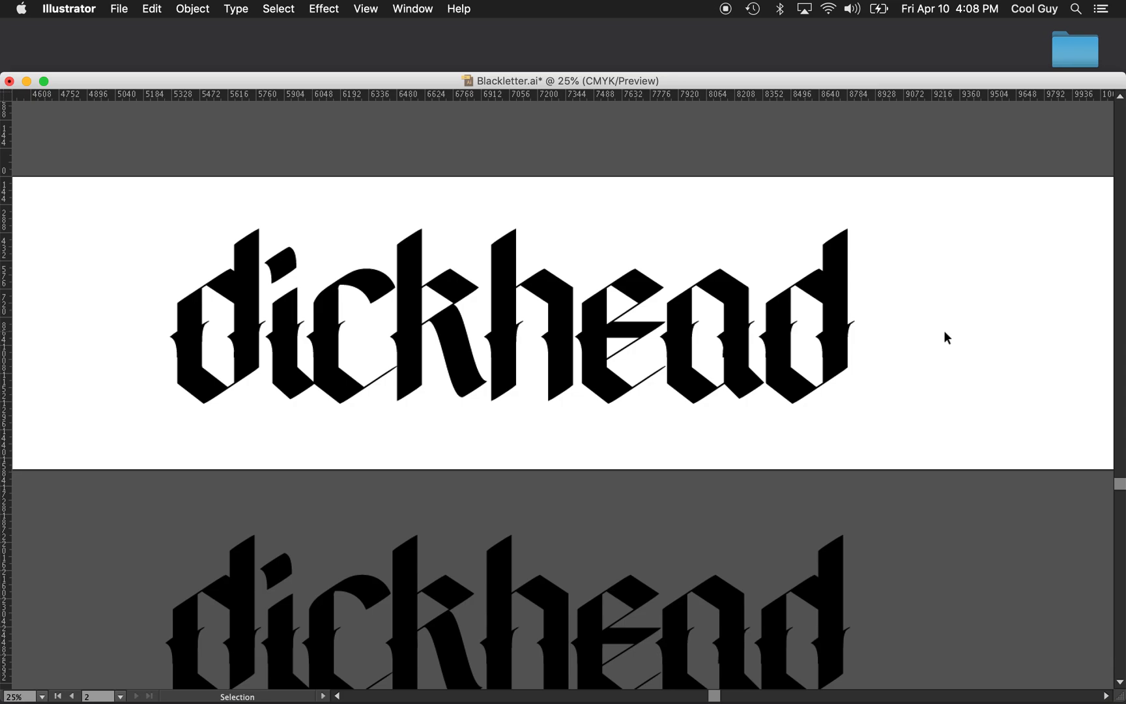
mouse_move(743, 65)
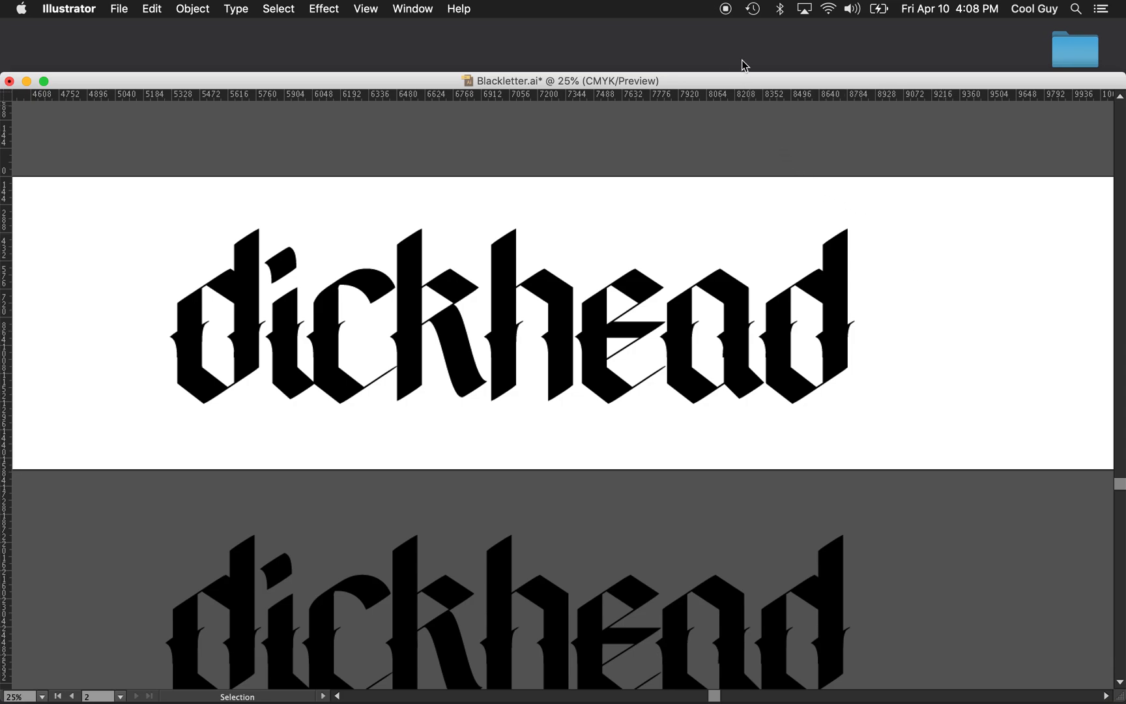